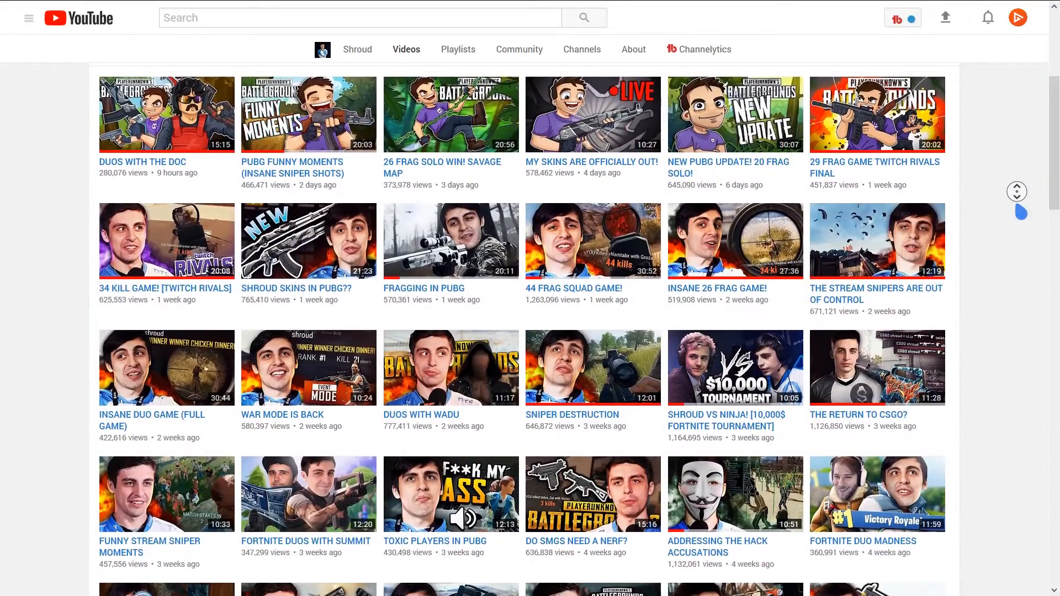
Step: Scroll down through Shroud's uploaded video thumbnails for style reference
scroll("down", 3)
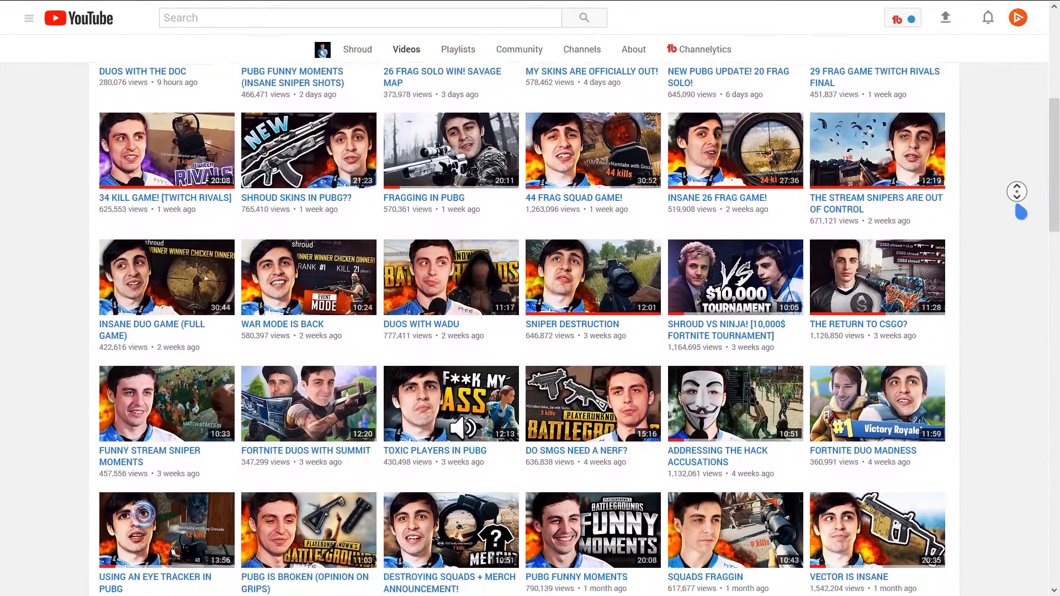
scroll("down", 3)
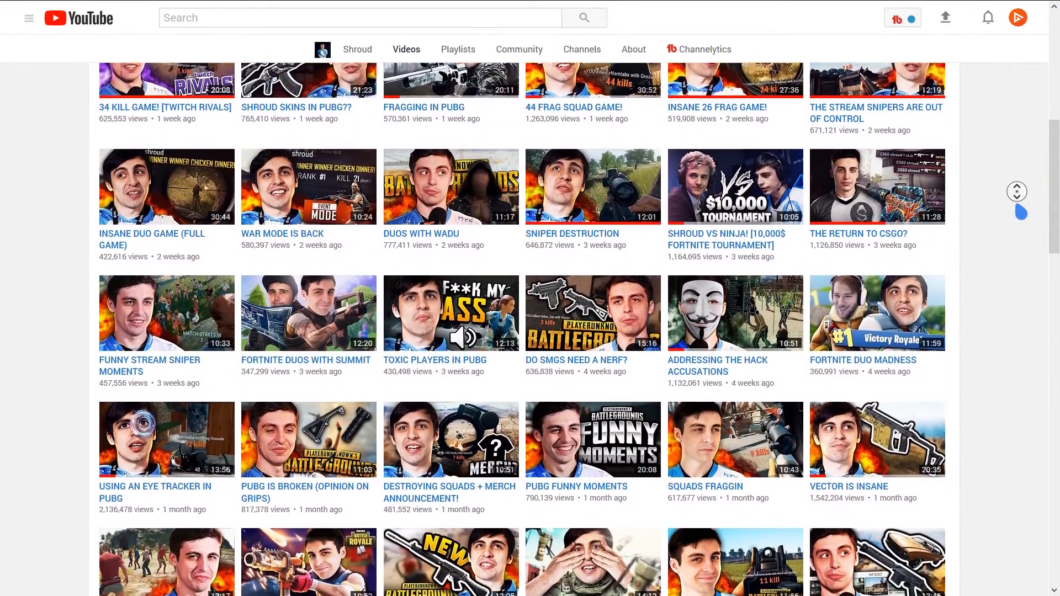
scroll("down", 3)
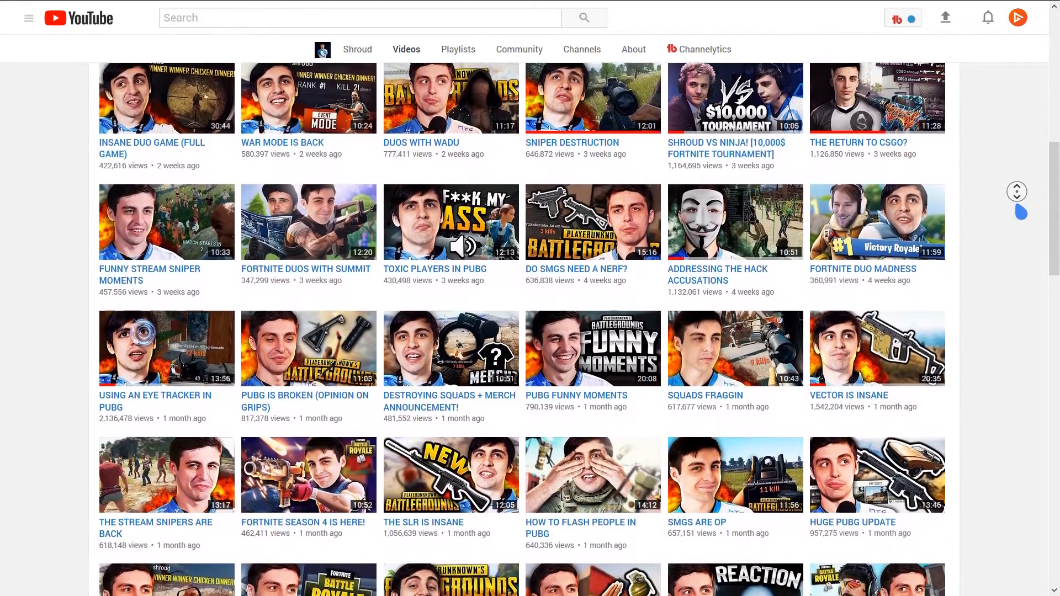
scroll("down", 3)
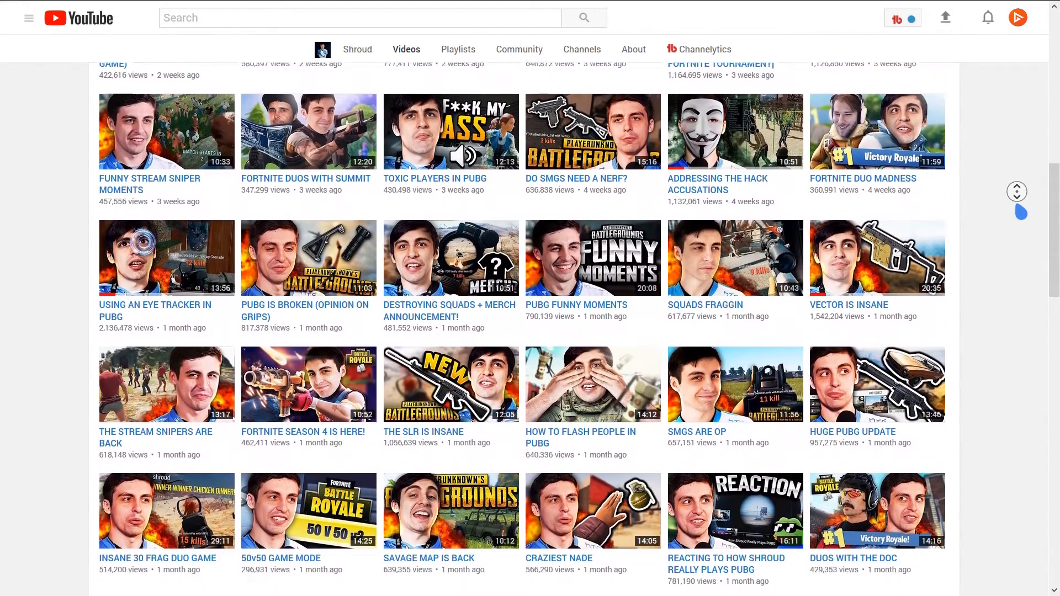
scroll("down", 3)
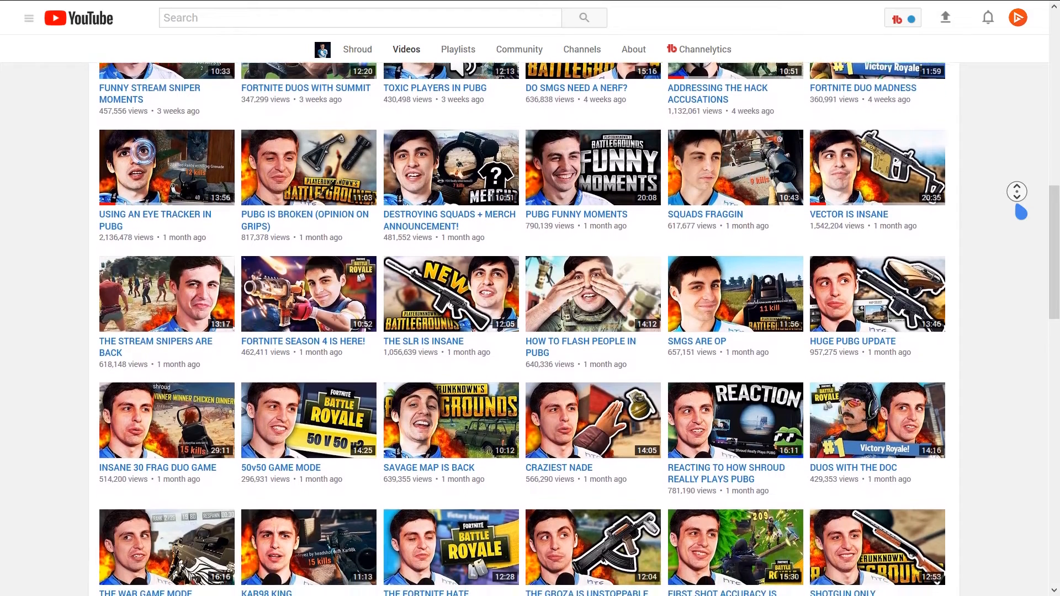
scroll("down", 3)
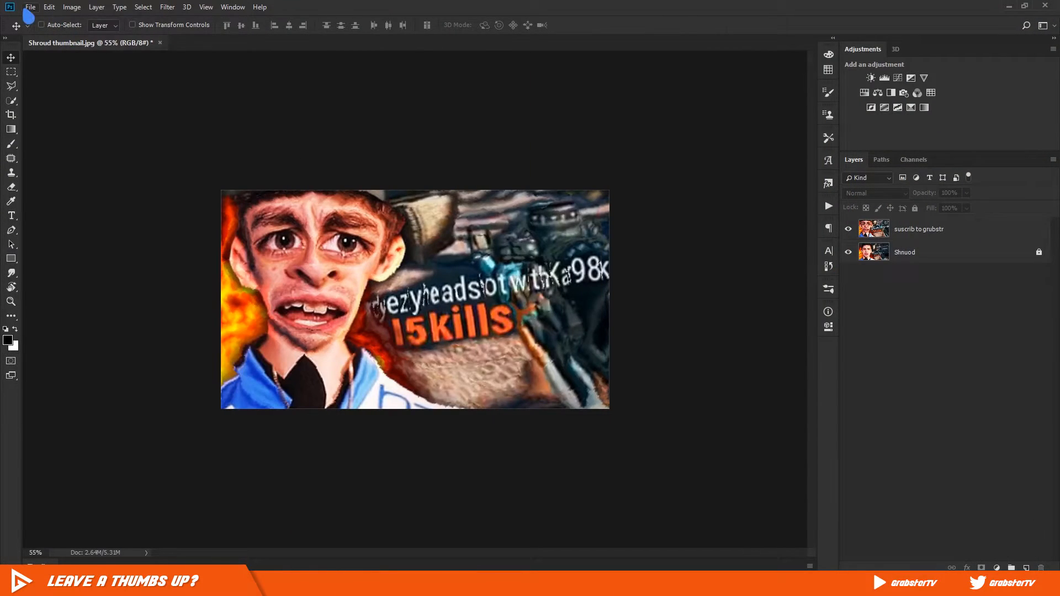
Step: Create a blank 1920×1080 pixel document
left_click(29, 7)
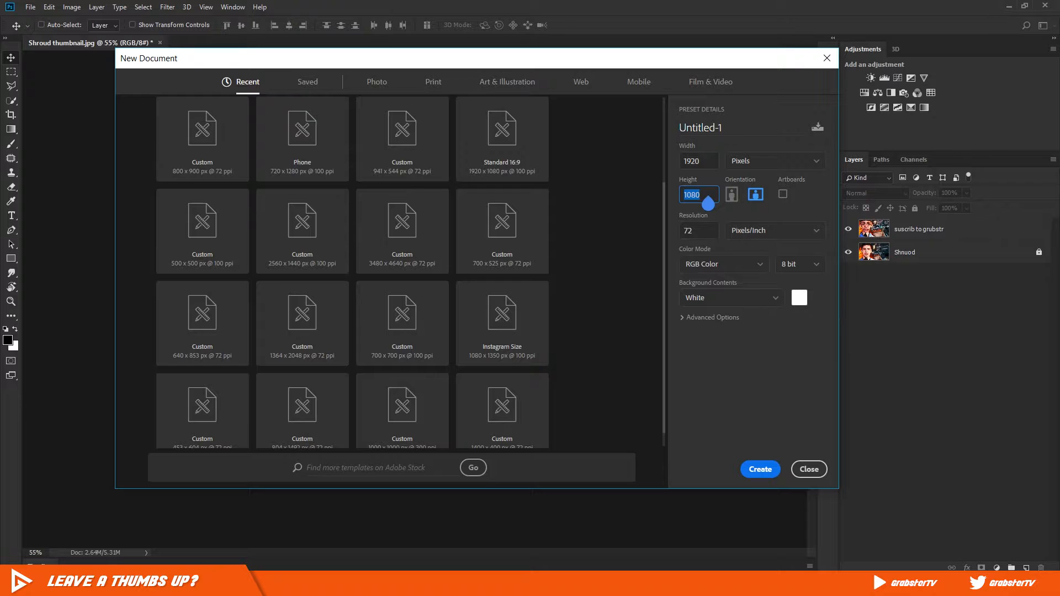
left_click(760, 470)
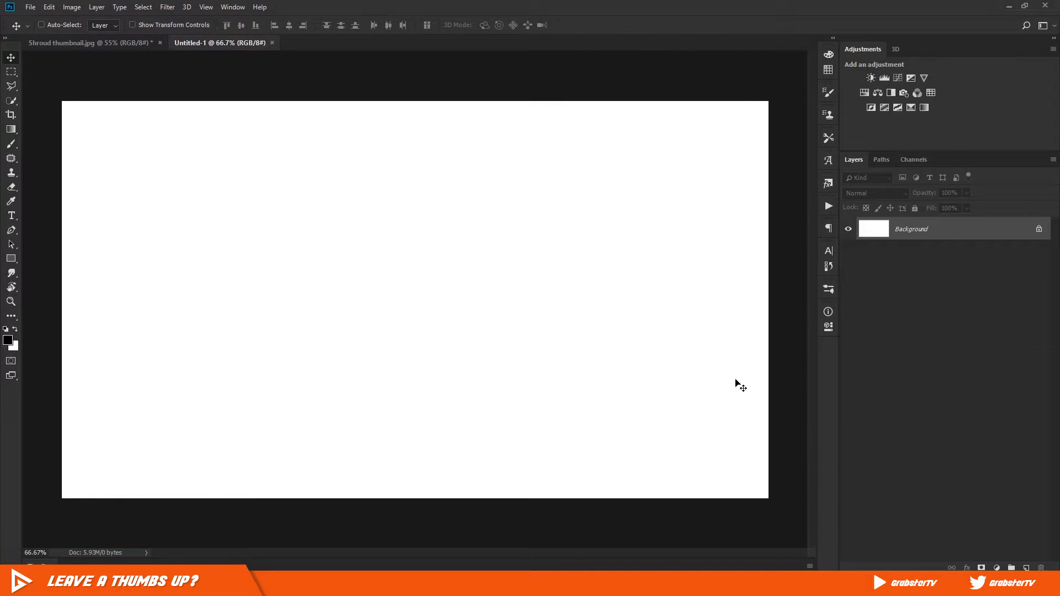
mouse_move(984, 332)
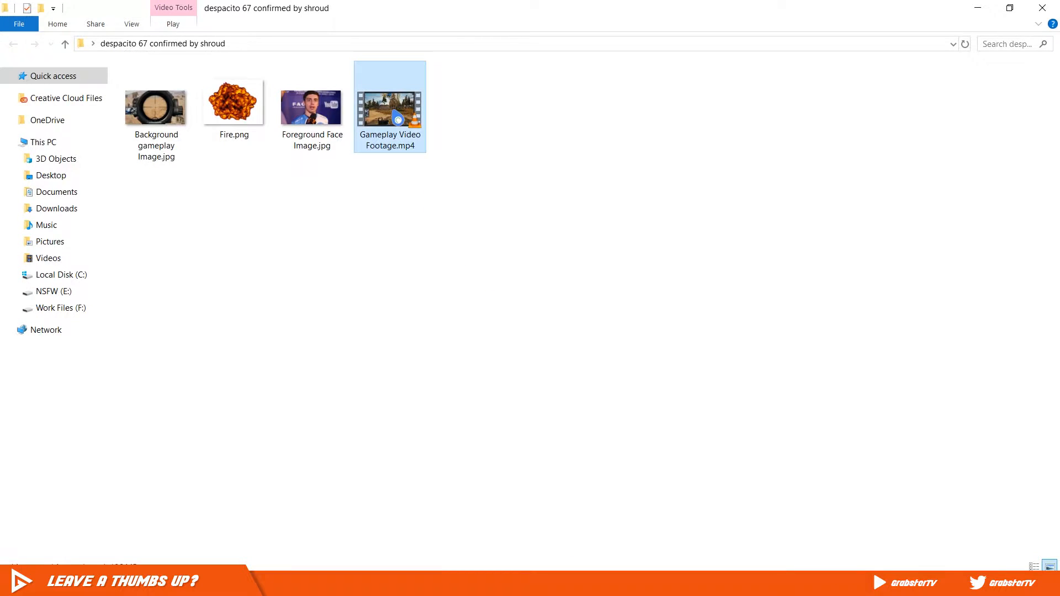
double_click(390, 106)
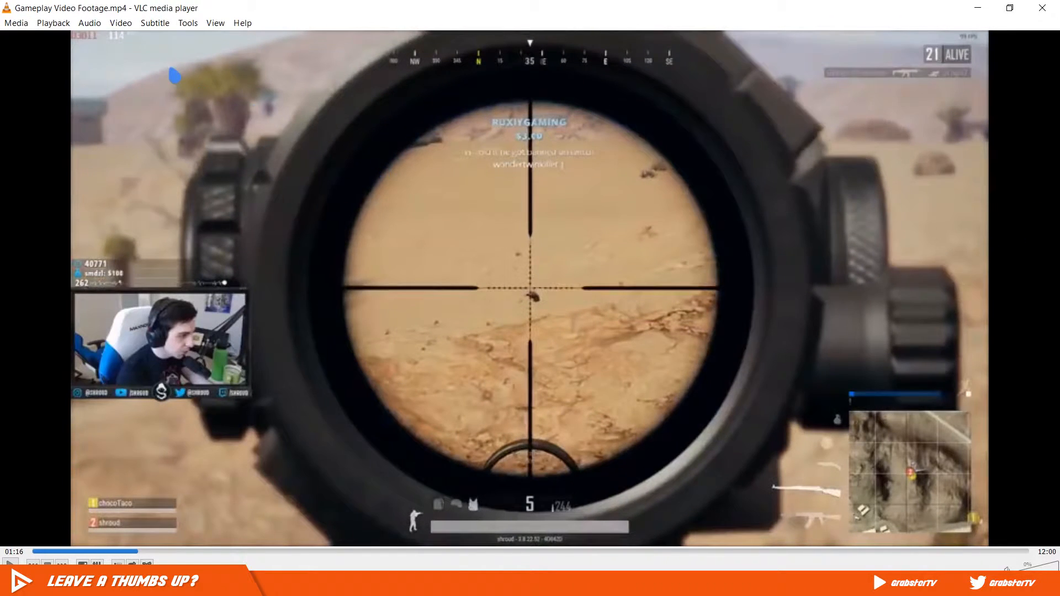
left_click(120, 22)
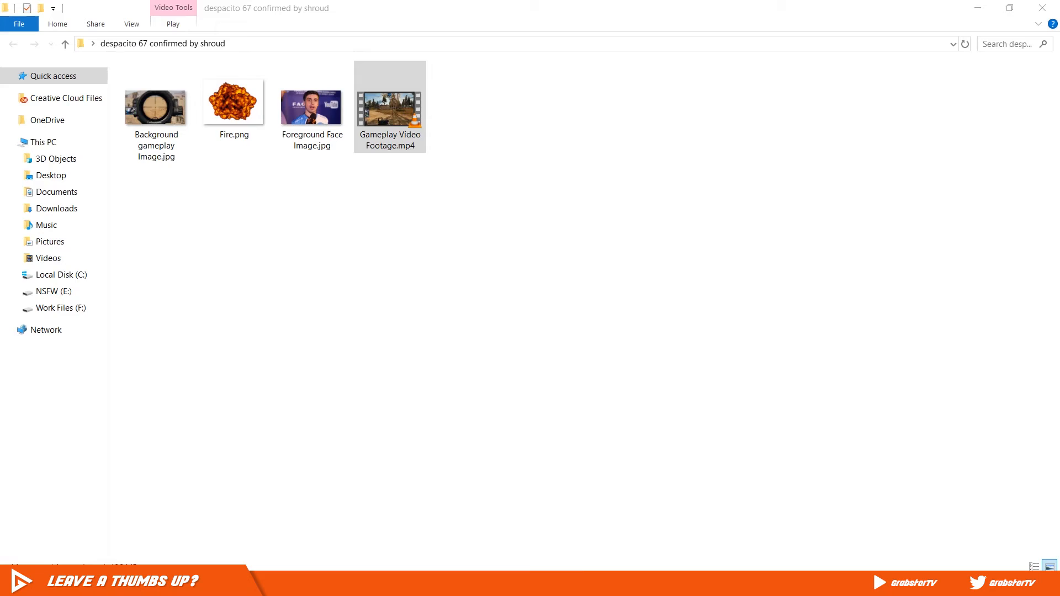
Step: Place Background gameplay Image.jpg on the canvas and rename its layer 'Background Image'
left_click(155, 105)
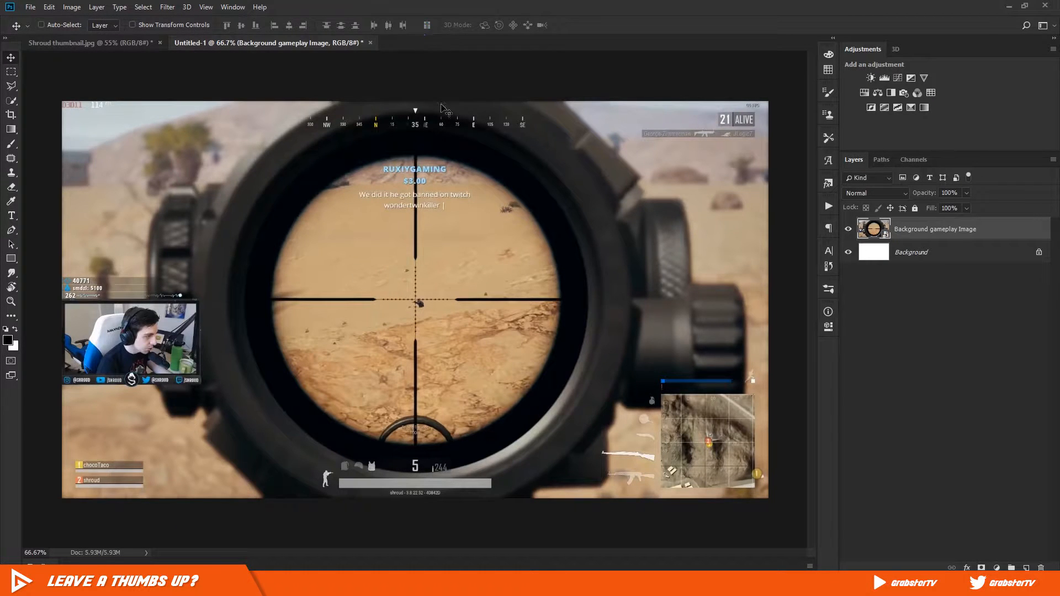
double_click(934, 229)
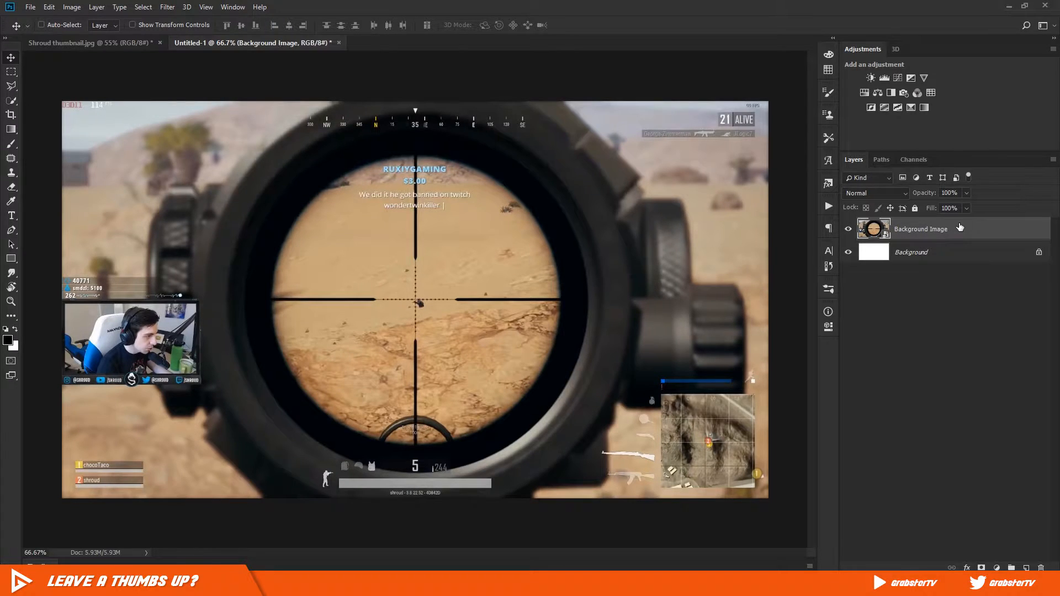
mouse_move(964, 292)
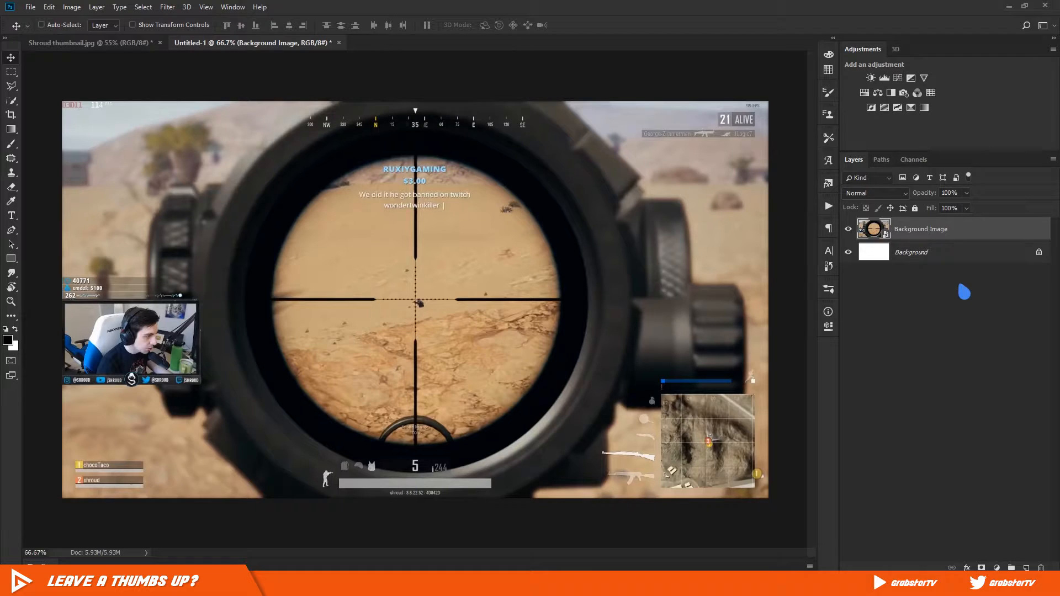
mouse_move(988, 296)
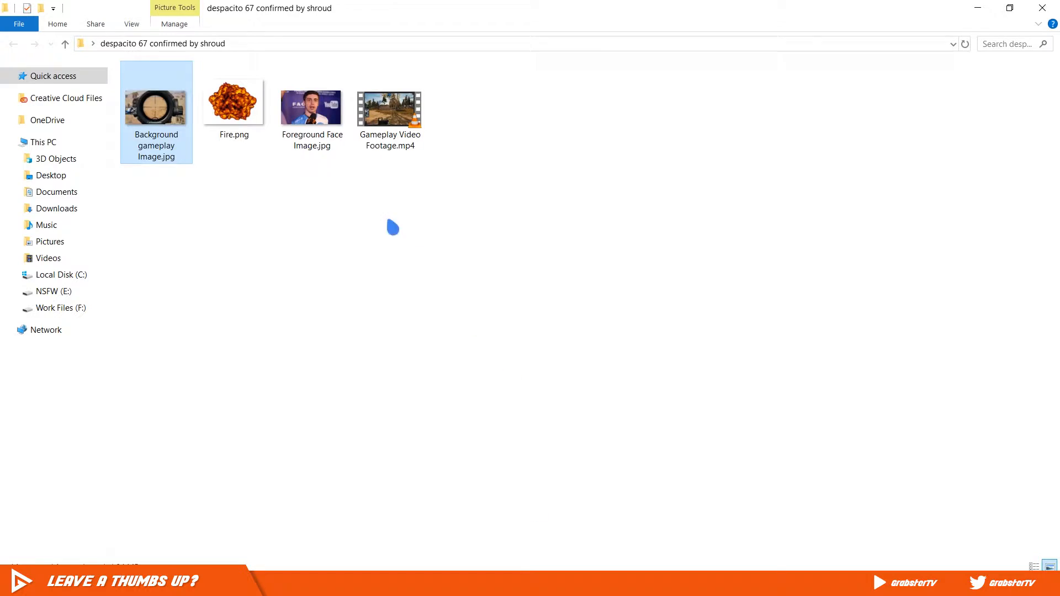
Step: Drag Foreground Face Image.jpg from File Explorer into Photoshop as its own document
left_click(311, 105)
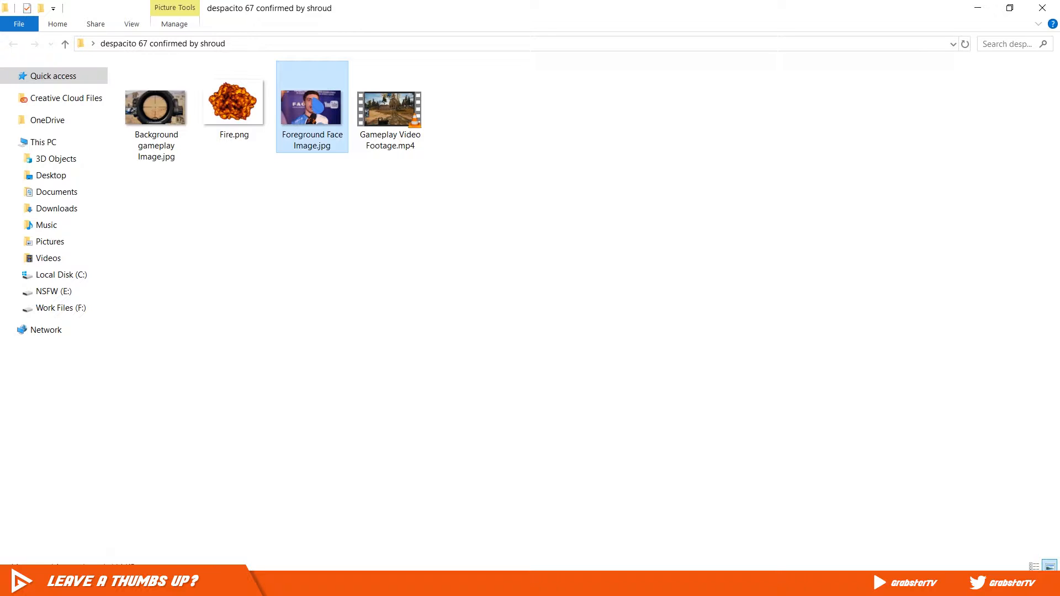
left_click_drag(311, 106, 284, 223)
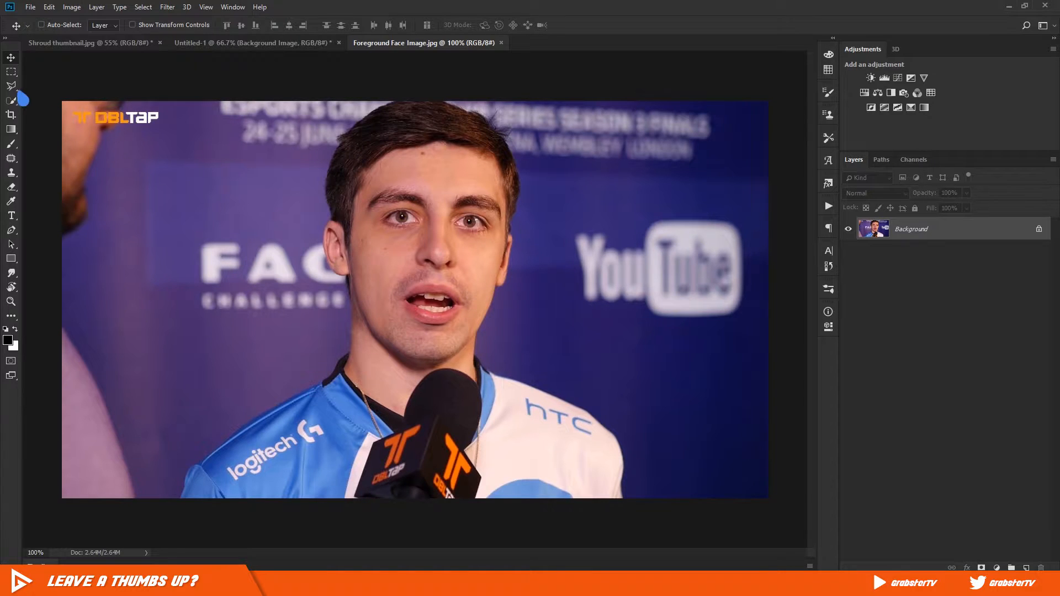
mouse_move(261, 464)
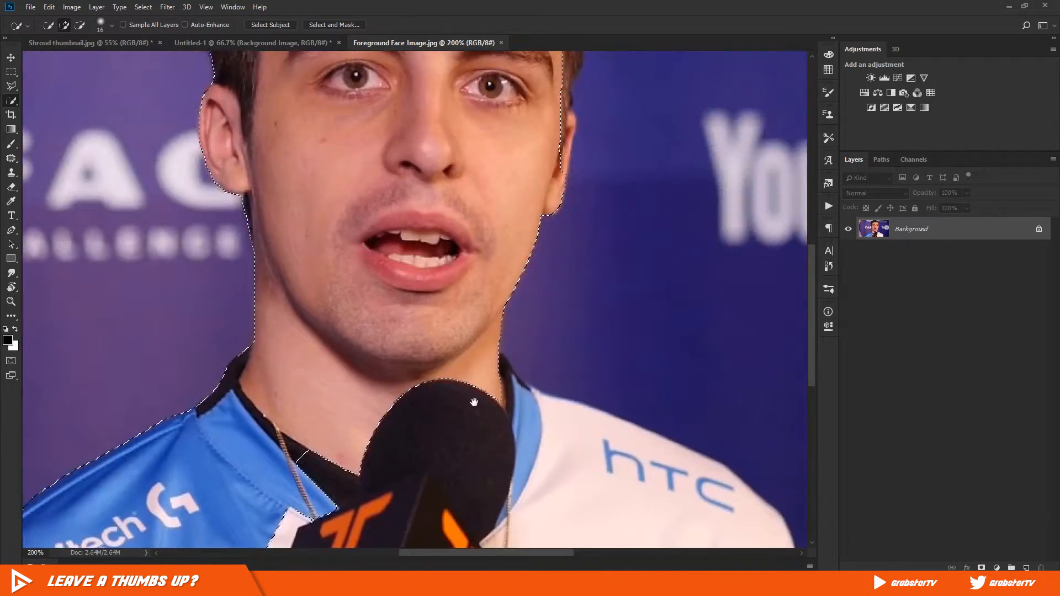
Step: Mask Shroud out of the purple backdrop using a Quick Selection layer mask
scroll("down", 3)
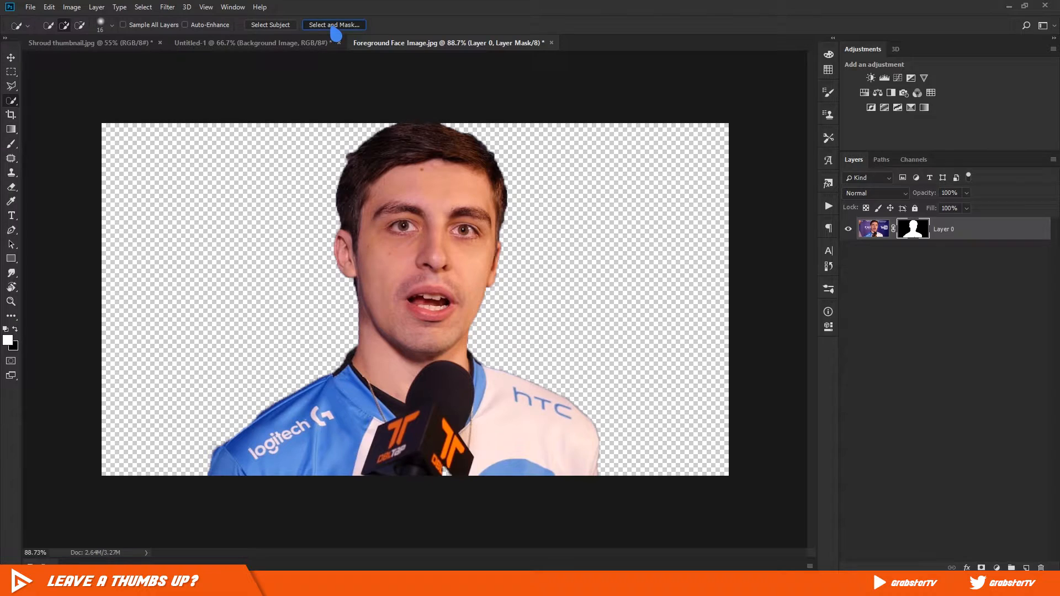
Step: Refine the mask edges with Smooth 11, Contrast 22% and Shift Edge -29%
left_click(333, 25)
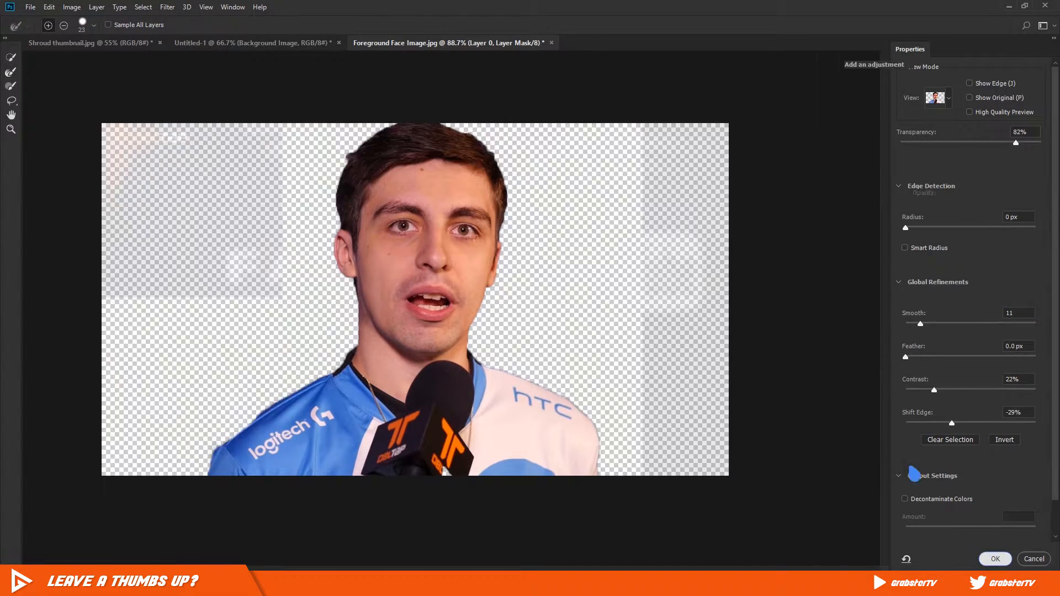
left_click(994, 558)
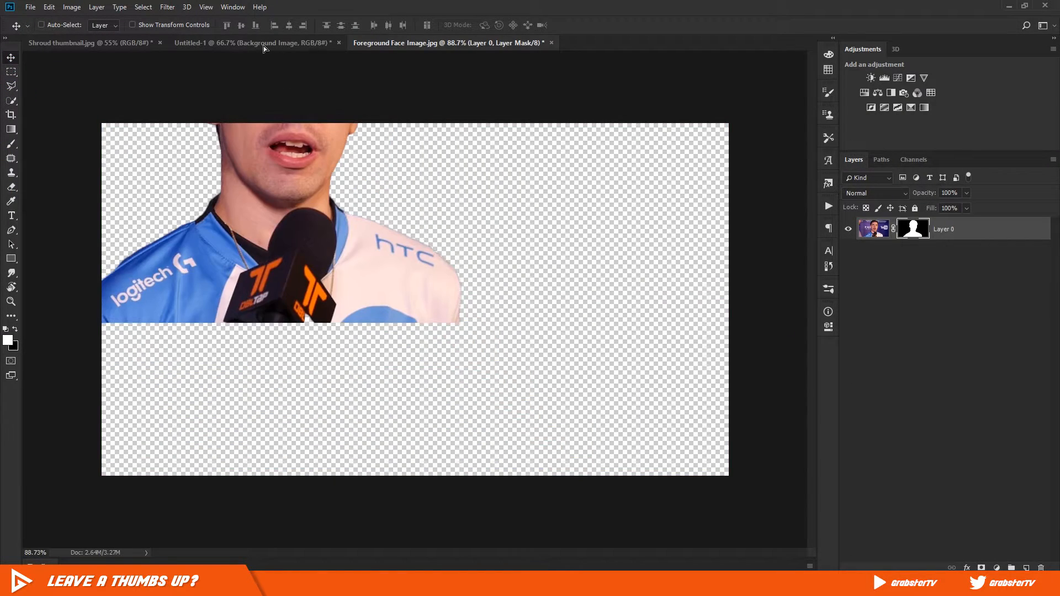
Step: Move the cut-out face into Untitled-1, scaled up and placed on the left
left_click(237, 43)
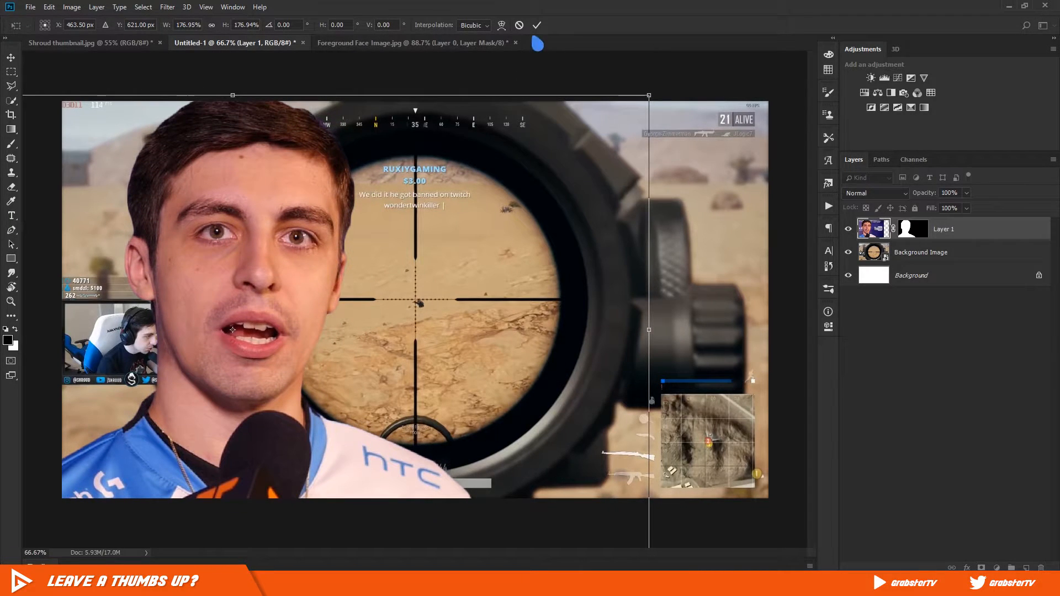
left_click(536, 25)
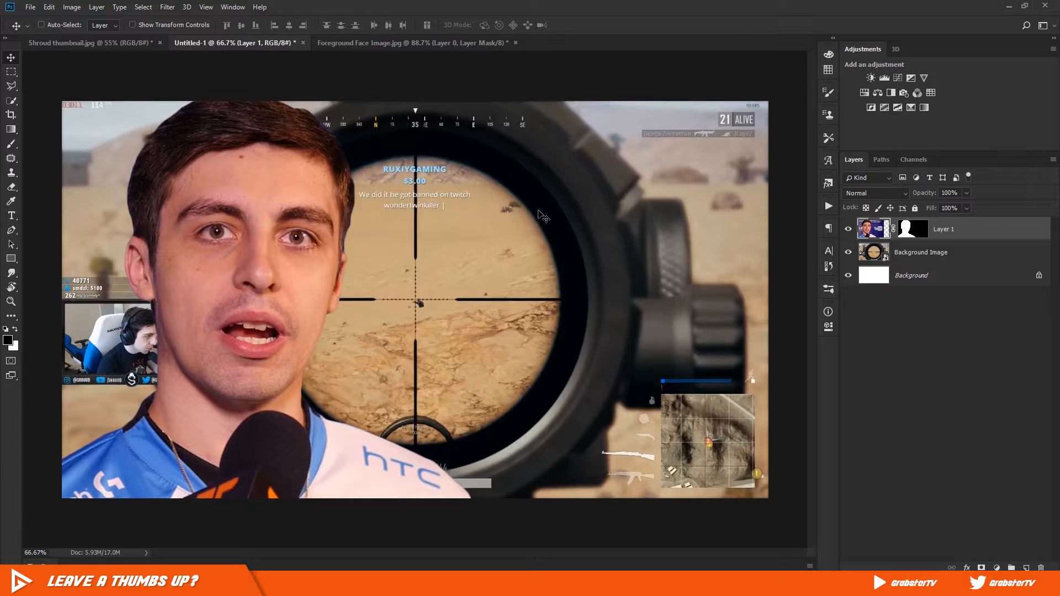
Step: Rename Layer 1 to 'Foreground Image' and convert it to a smart object
double_click(943, 229)
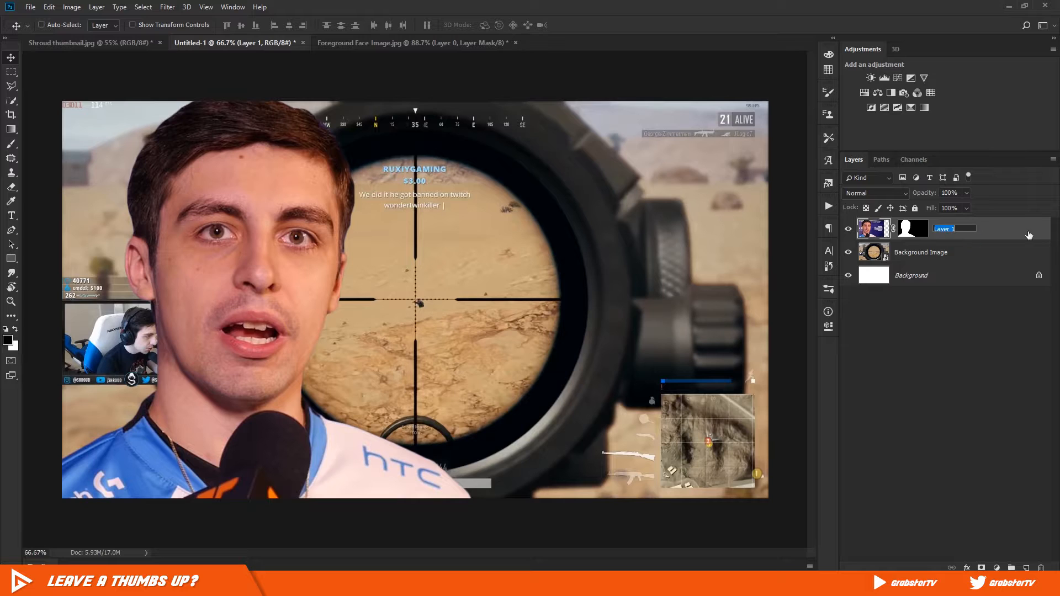
type("Foreground Image")
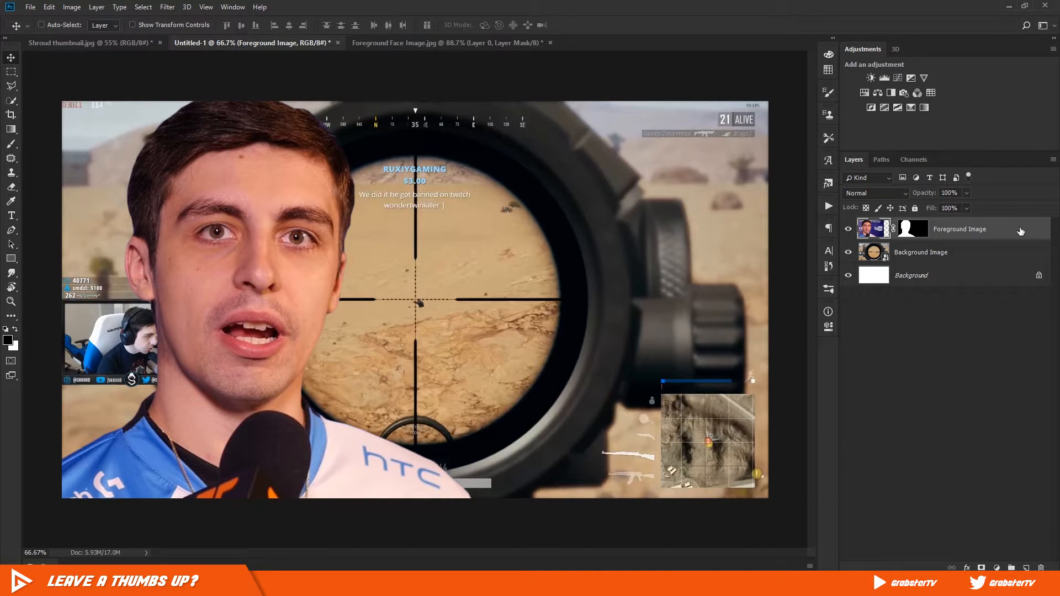
right_click(959, 228)
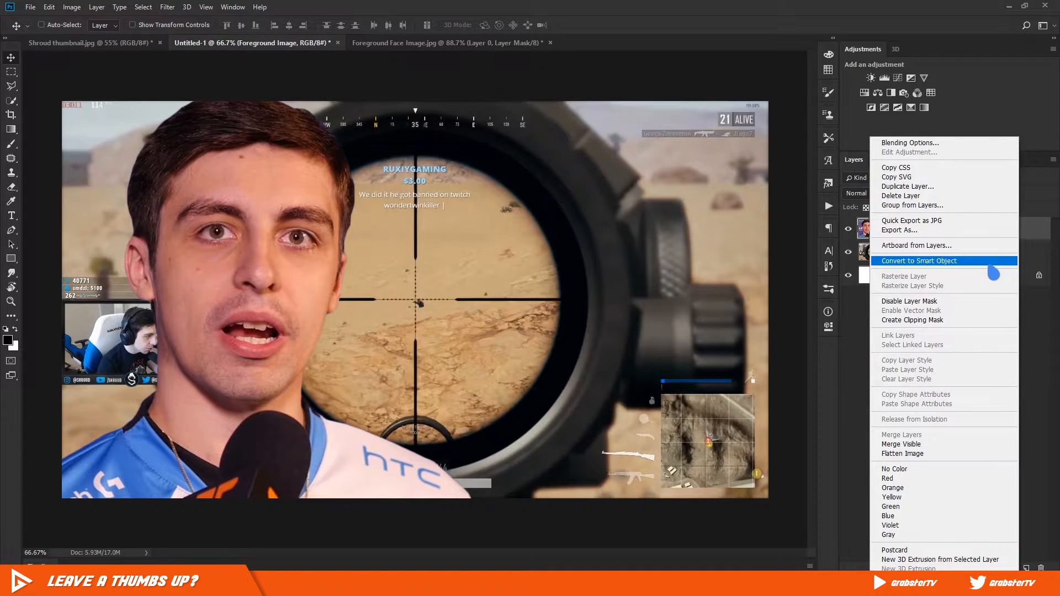
left_click(918, 260)
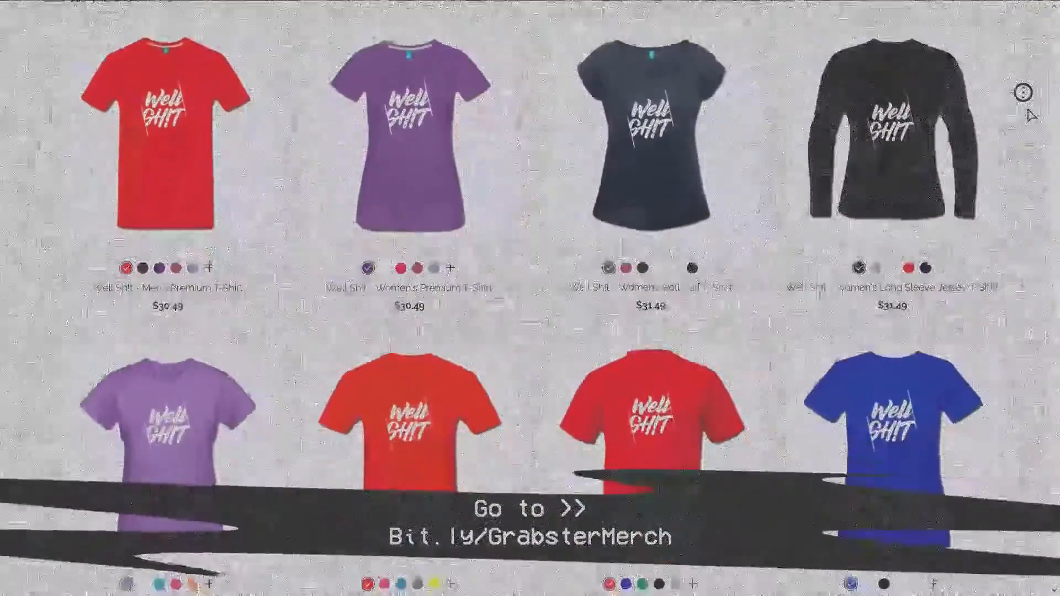
scroll("down", 3)
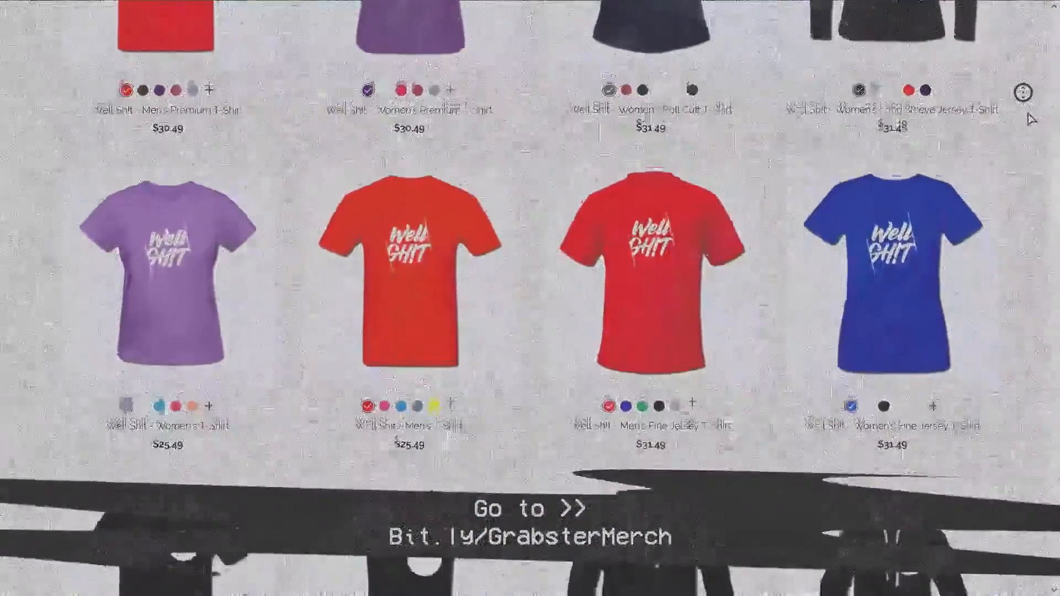
scroll("down", 3)
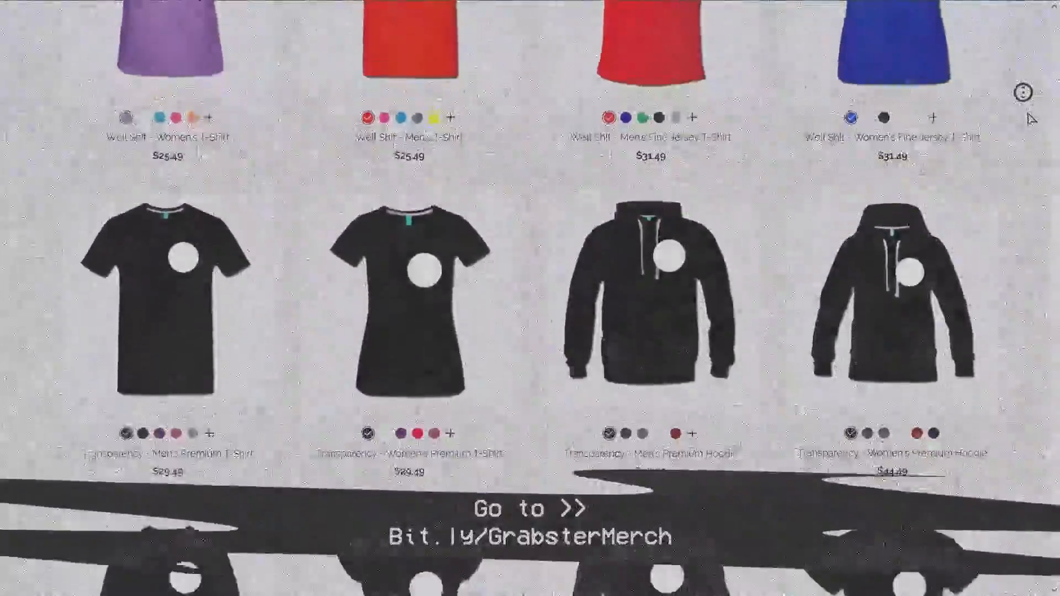
left_click(652, 305)
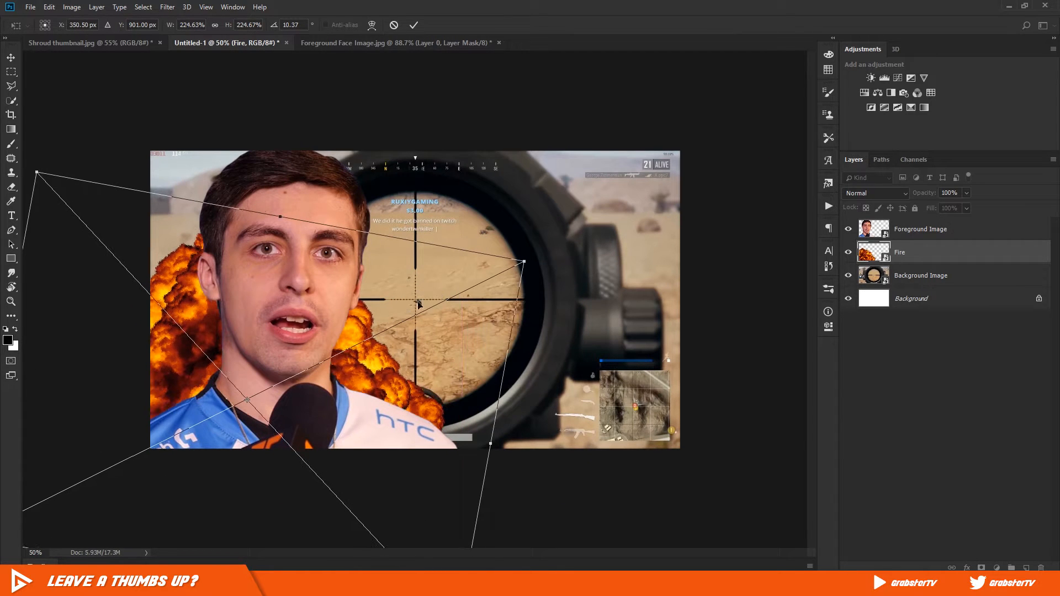
Step: Commit the Fire layer's transform and apply a 2-pixel Gaussian blur
left_click(413, 25)
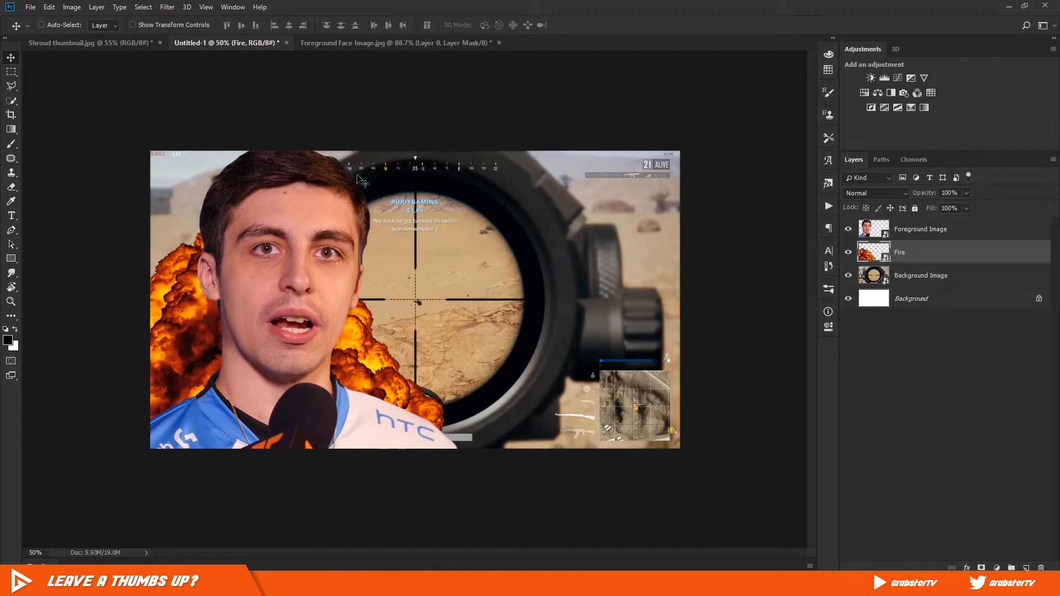
left_click(167, 6)
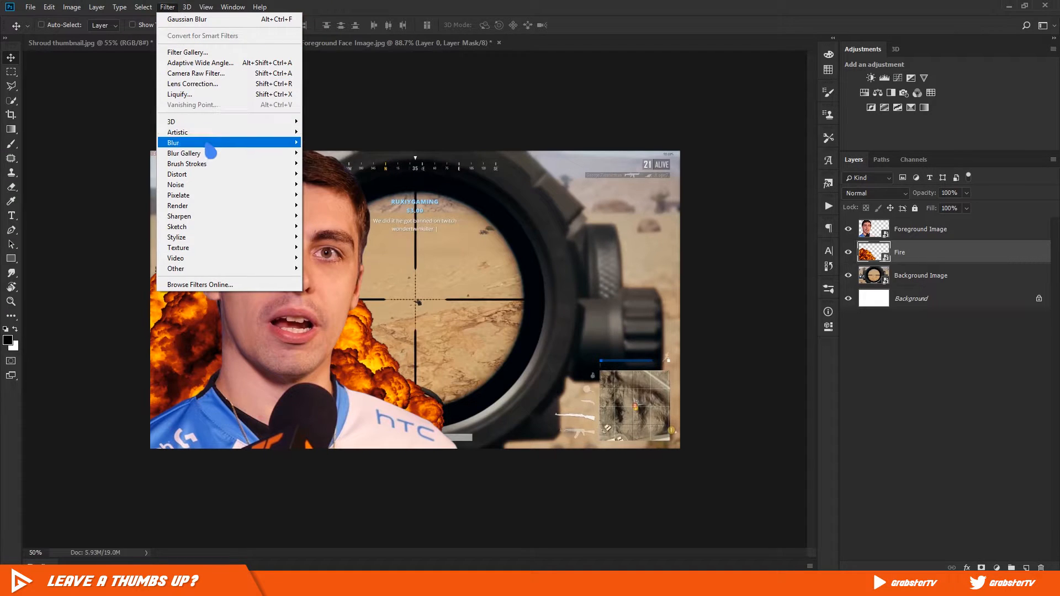
left_click(187, 19)
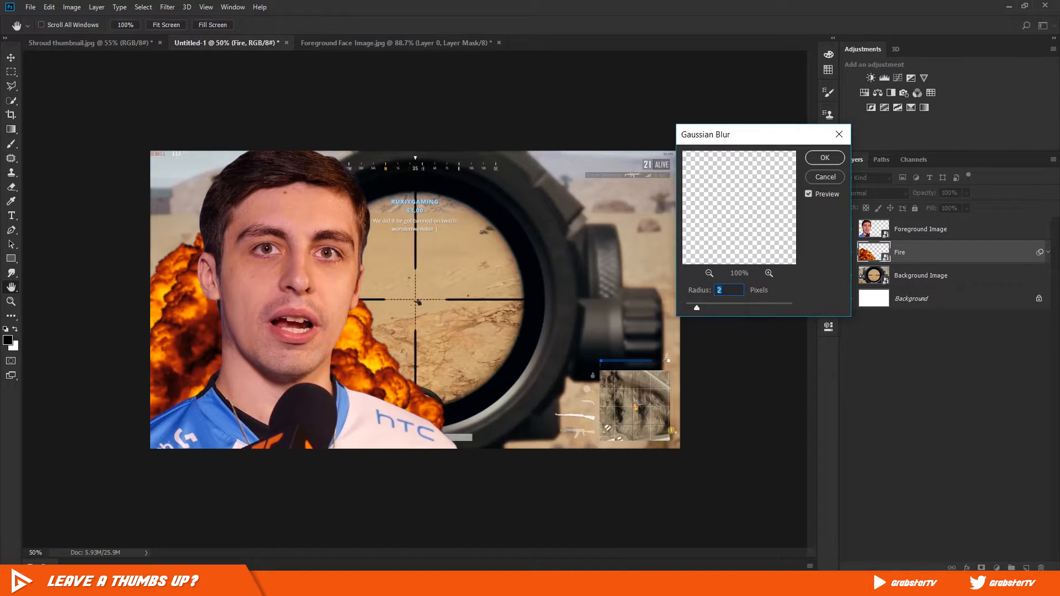
left_click(824, 157)
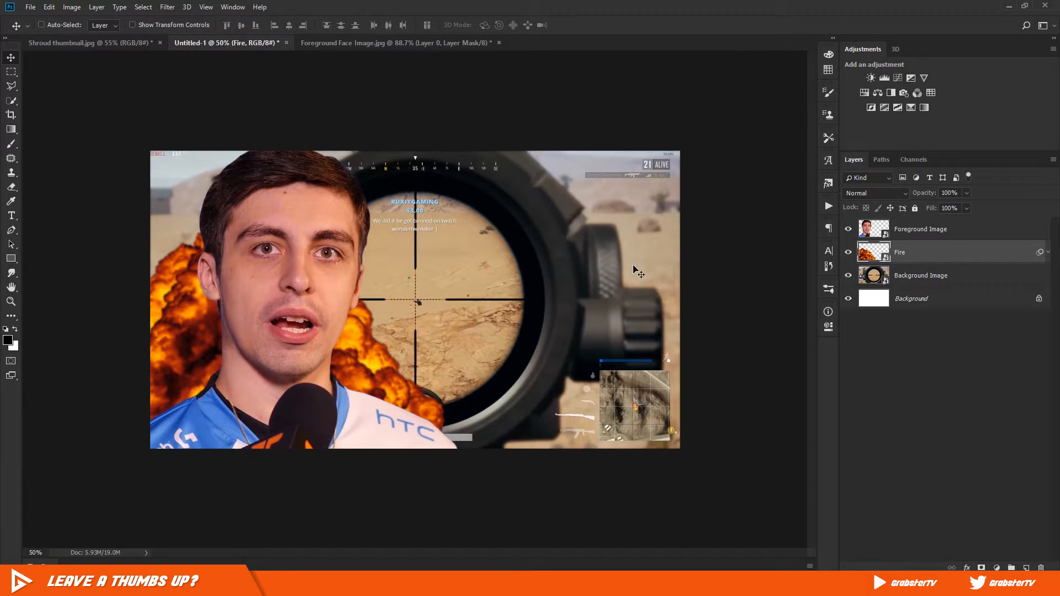
Step: Select the Background Image layer and duplicate it with Ctrl+J
left_click(921, 275)
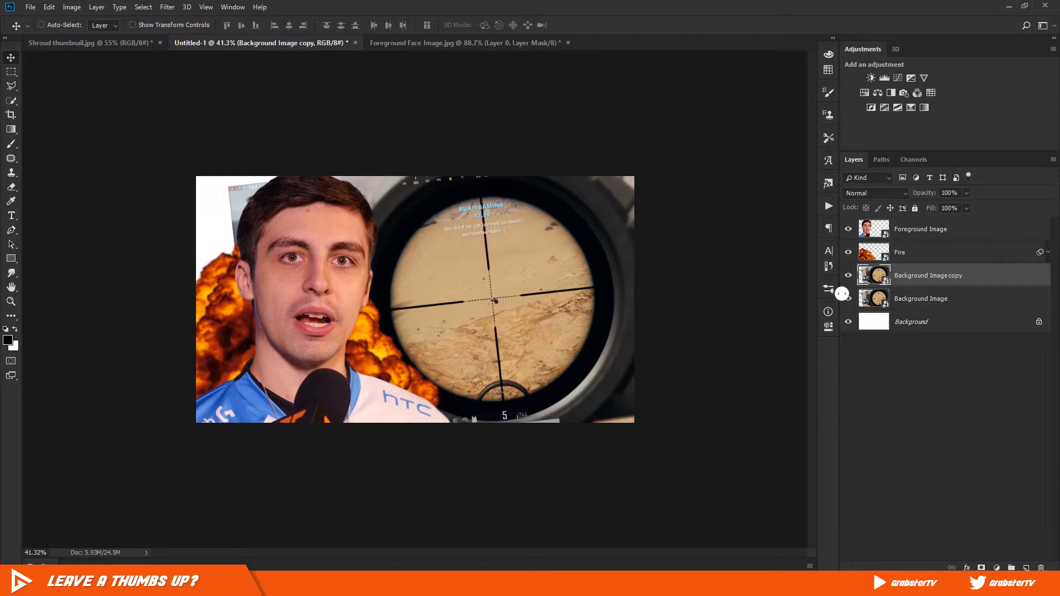
Step: Open the 'Background Image copy' layer name for editing and confirm it unchanged
double_click(927, 275)
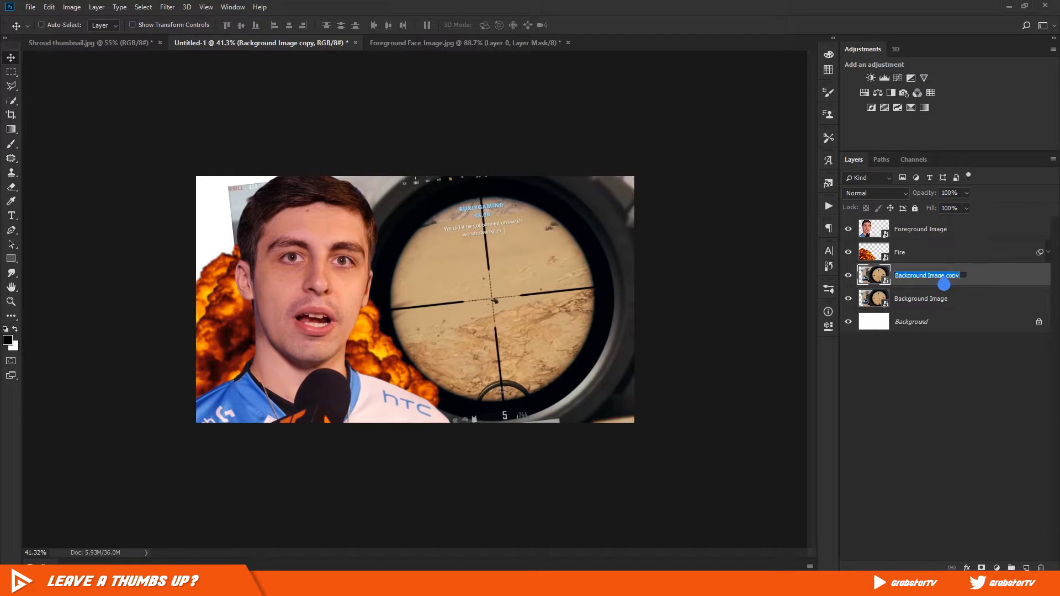
key("Return")
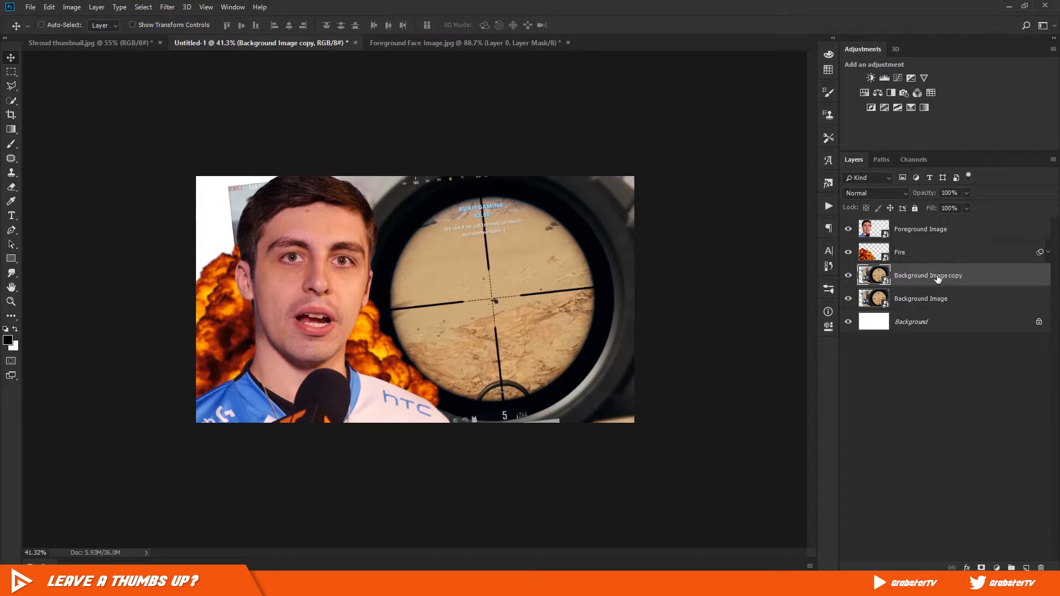
mouse_move(927, 284)
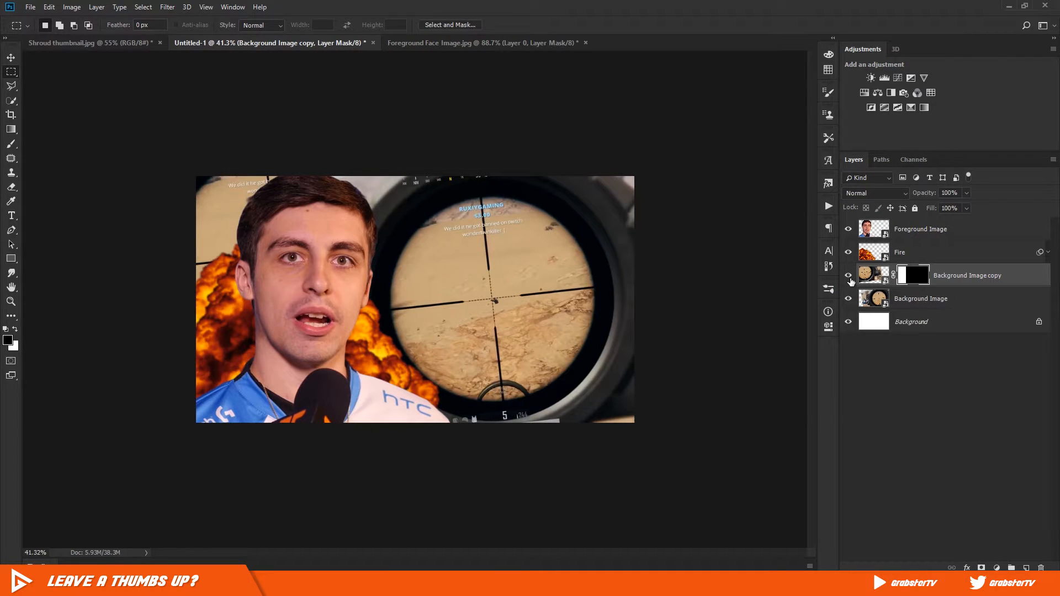
Step: Apply a 3-pixel Gaussian Blur to the background copy
left_click(873, 274)
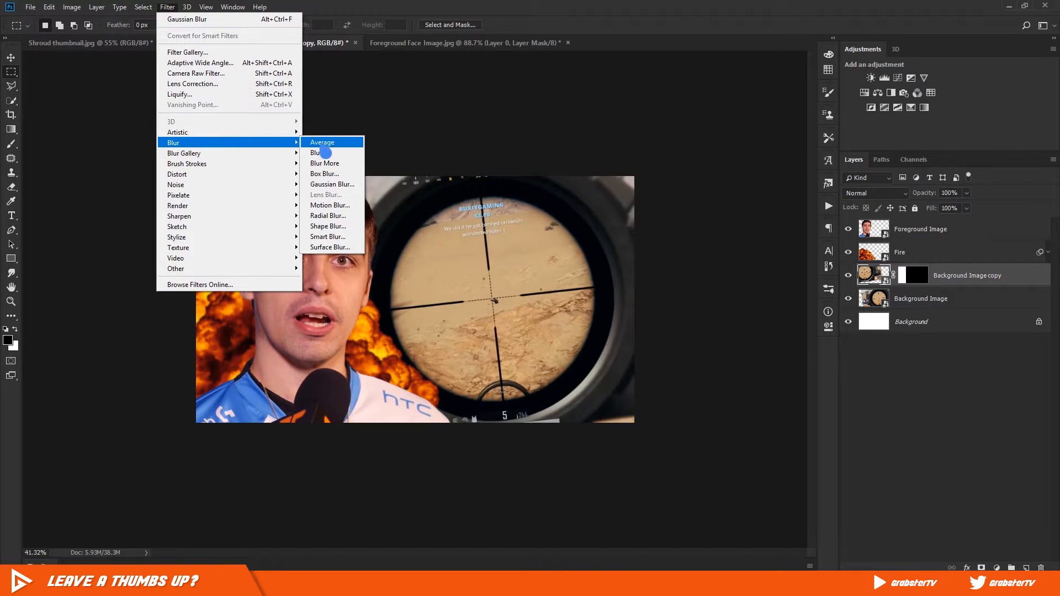
left_click(331, 184)
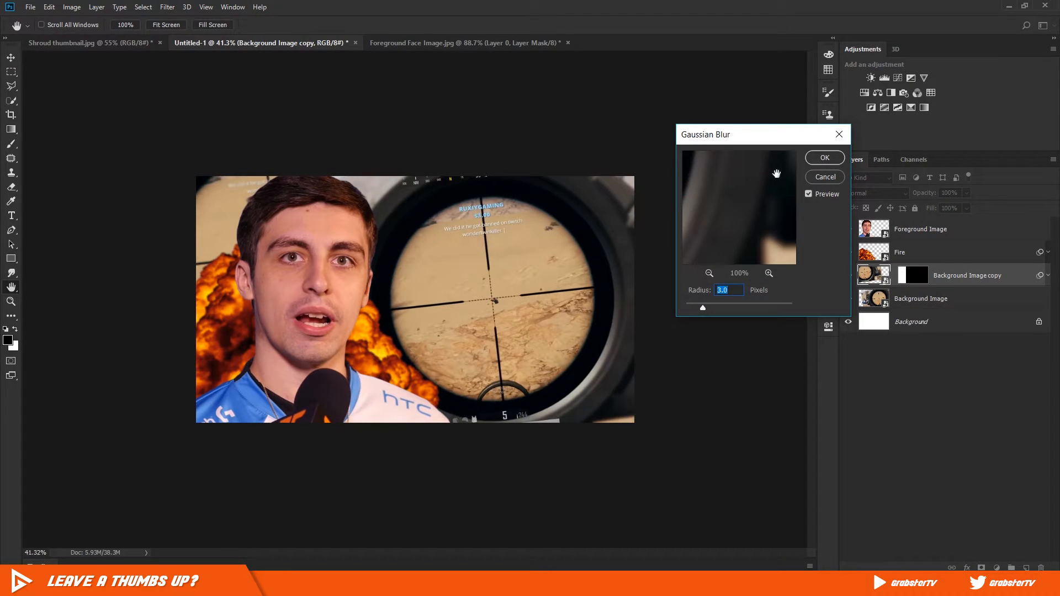
left_click(823, 157)
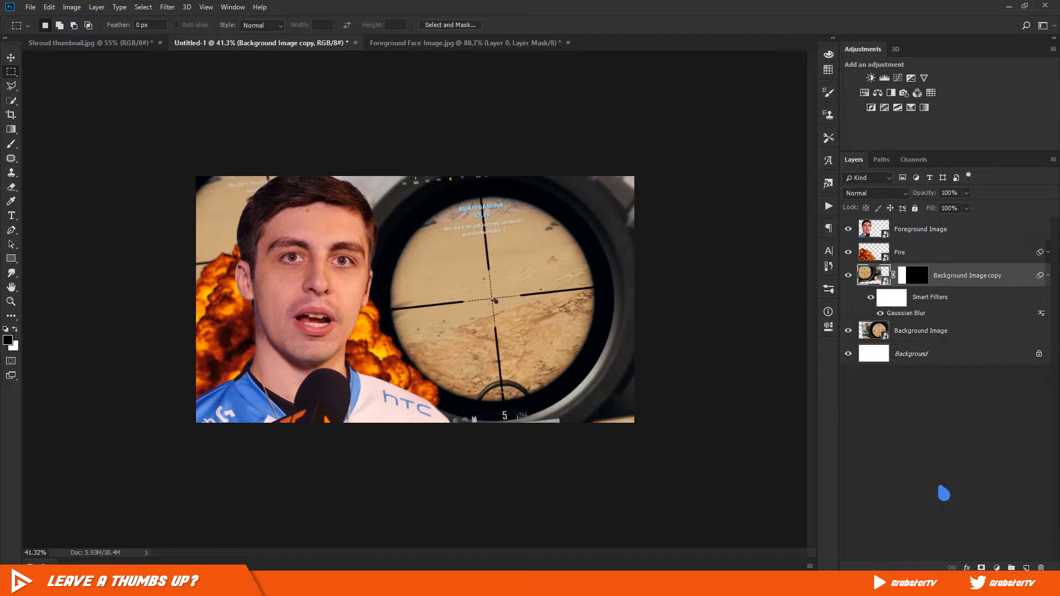
Step: Add a new layer for dark shading and set the foreground colour to black
left_click(1011, 567)
type("Black")
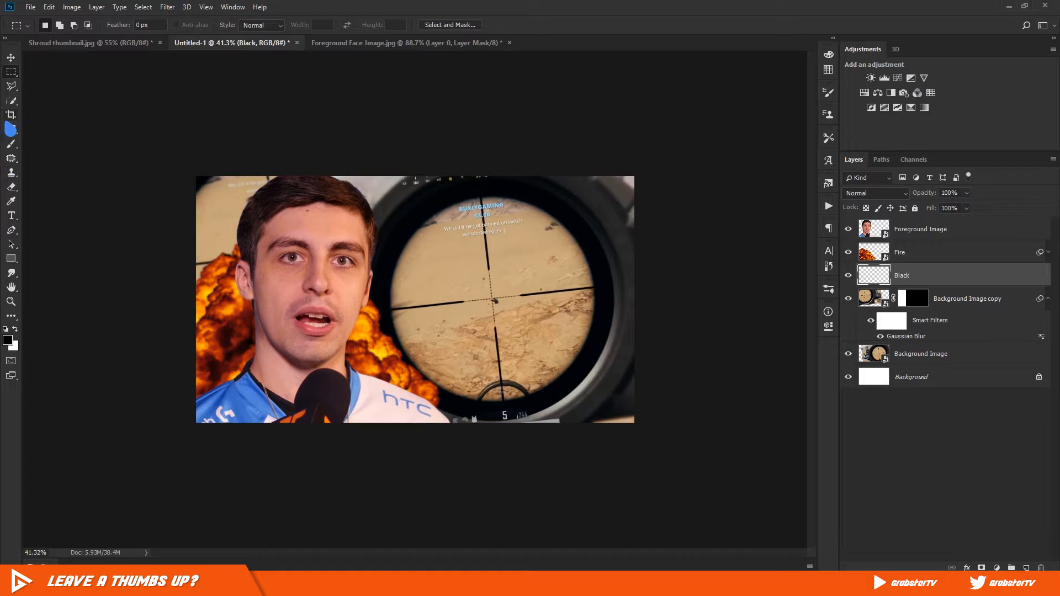
left_click(7, 341)
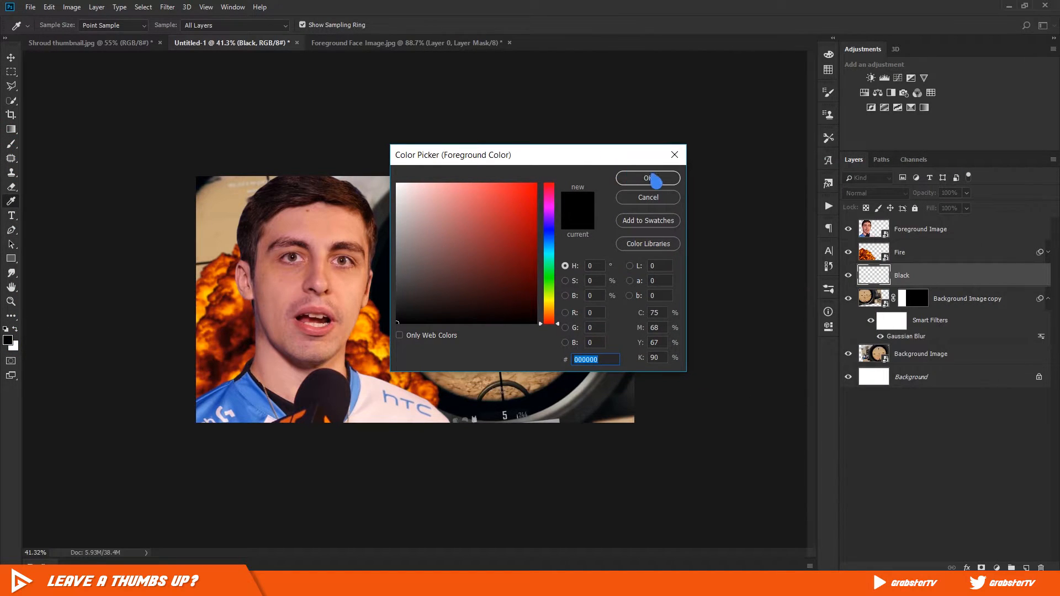
left_click(646, 177)
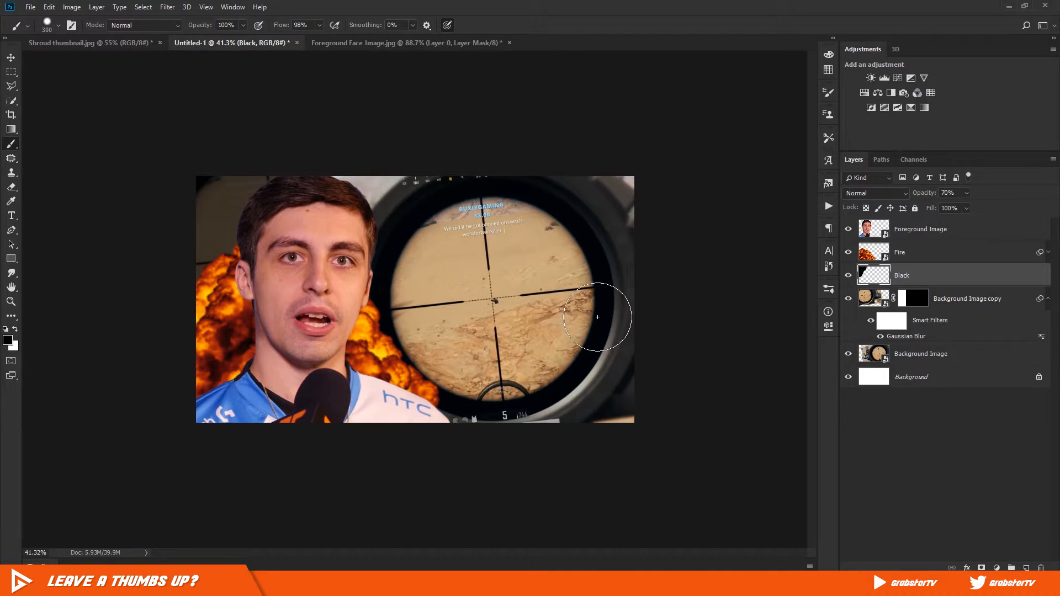
mouse_move(596, 313)
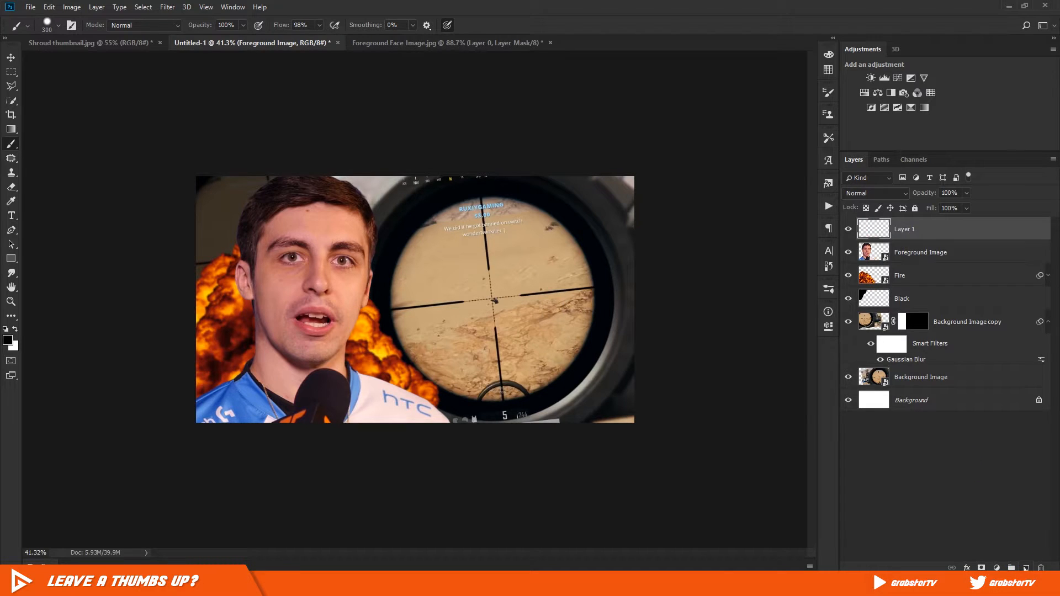
Step: Name the clipped layer 'Light Effects', undo the stray black stroke, and set Pin Light blending
double_click(904, 228)
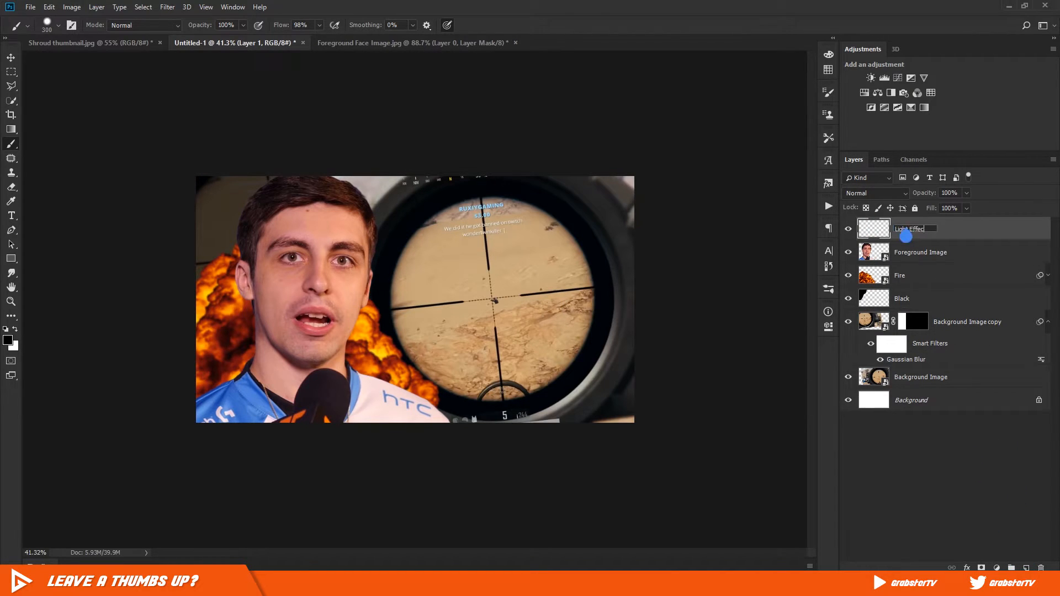
key("Return")
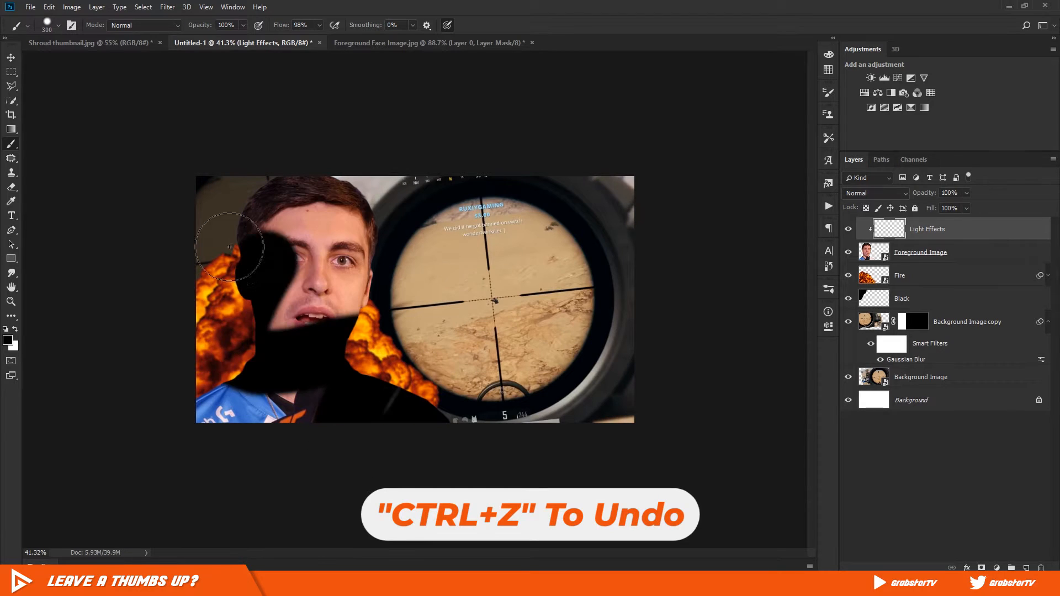
key("ctrl+z")
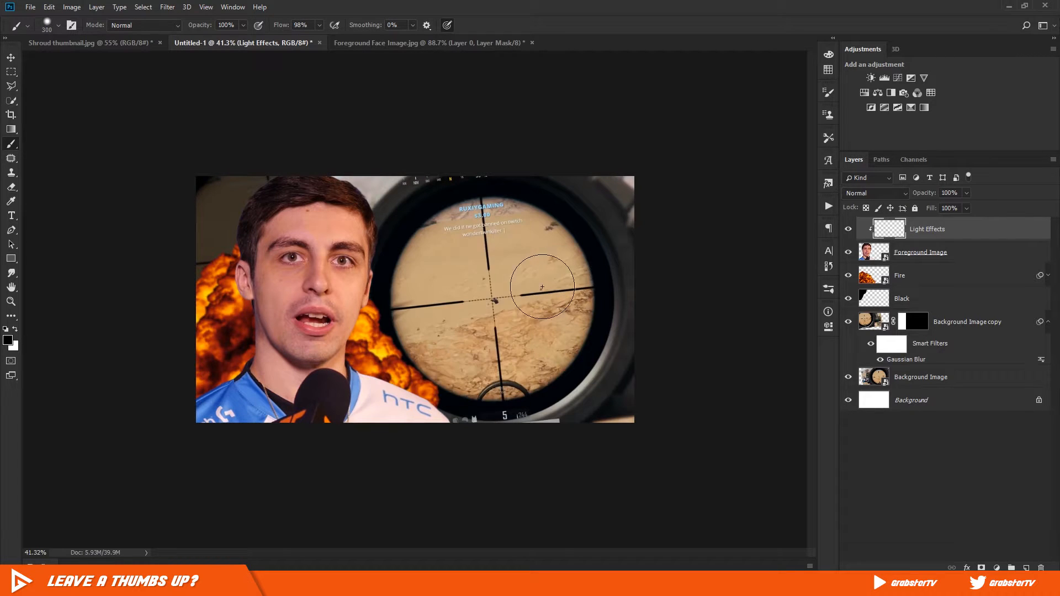
left_click(874, 193)
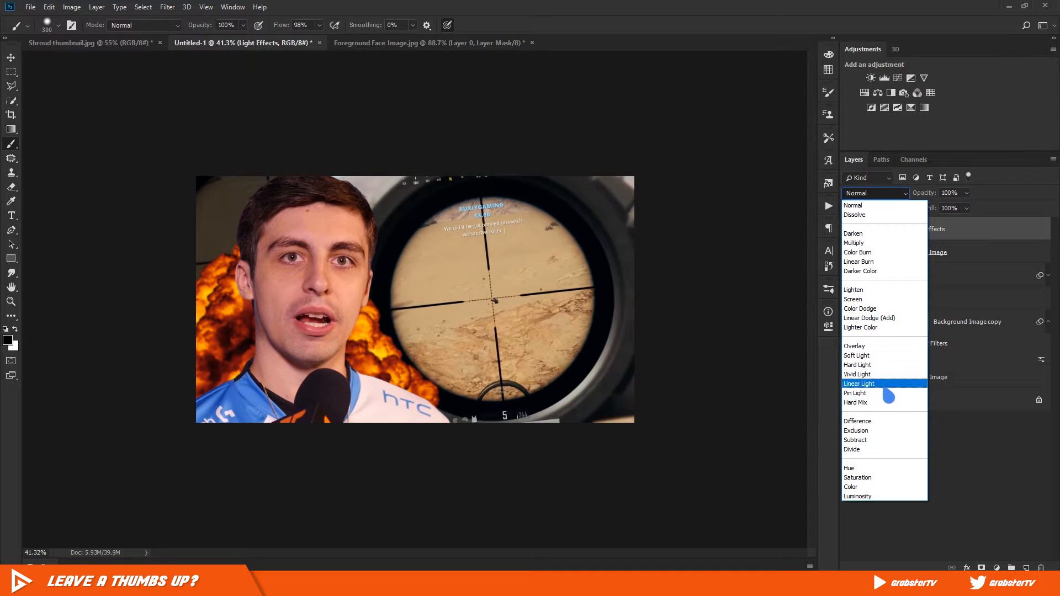
left_click(855, 392)
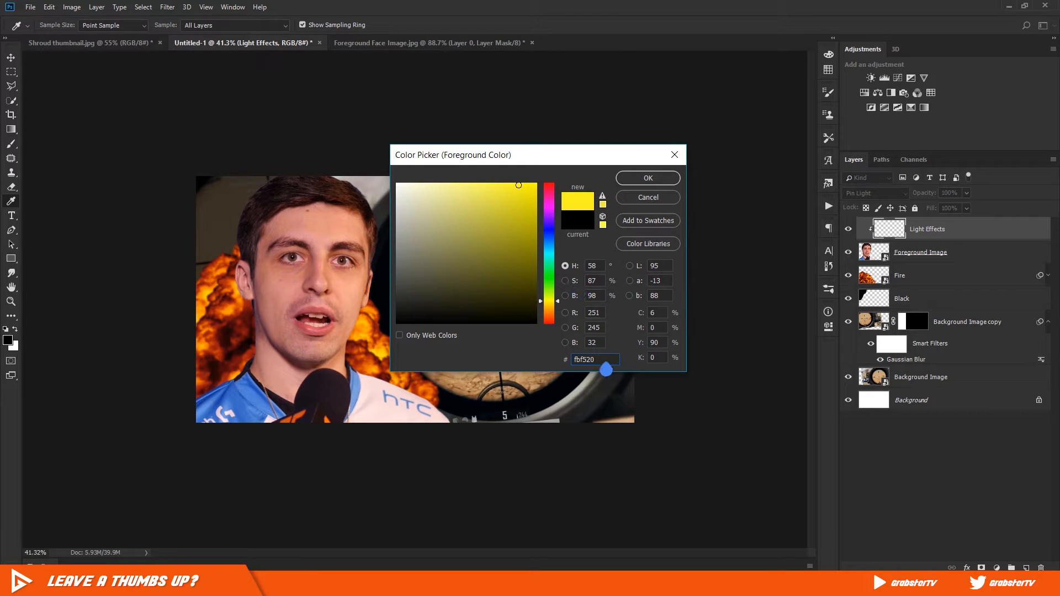
Step: Set the paint colour to yellow #fbf520 and lower Light Effects opacity to 90%
triple_click(593, 359)
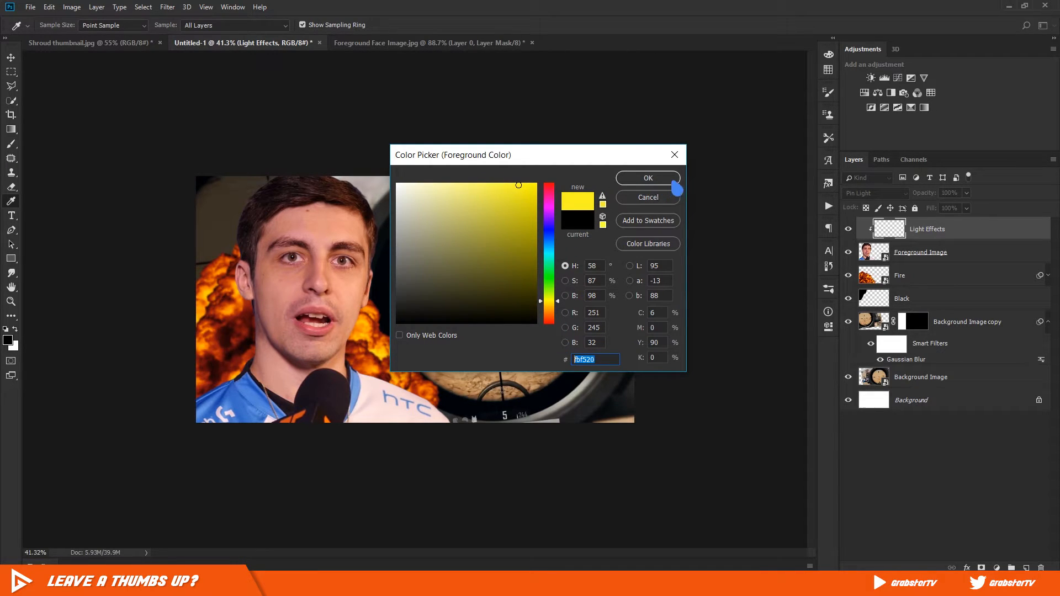
left_click(647, 178)
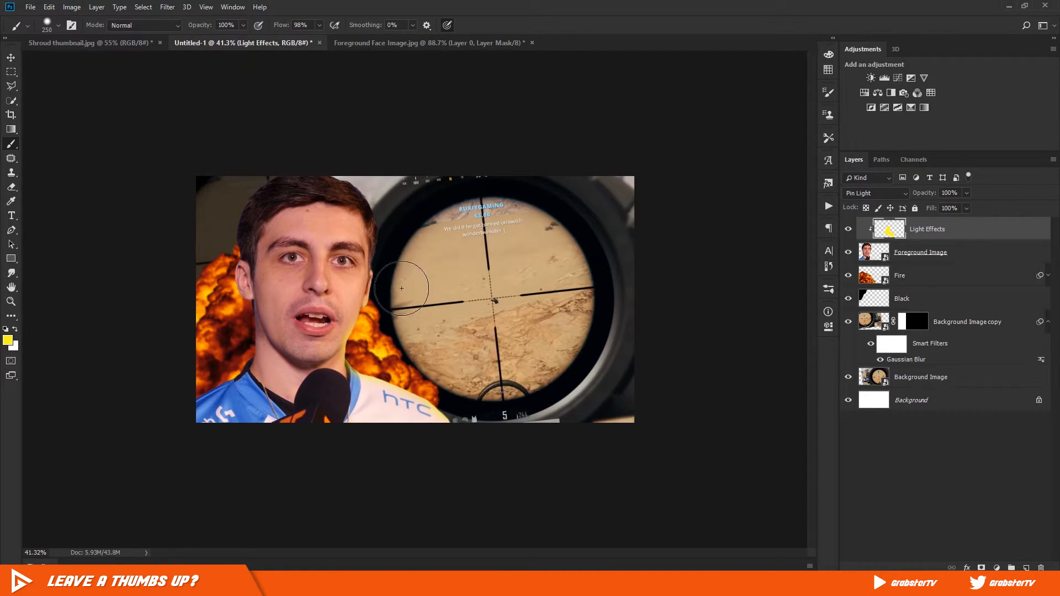
mouse_move(398, 255)
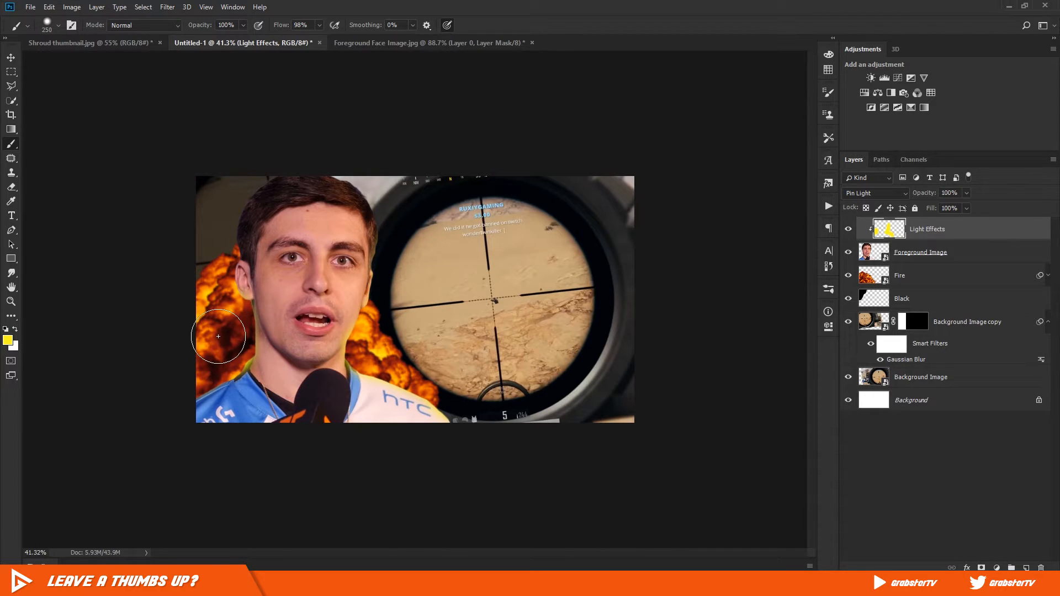
mouse_move(208, 301)
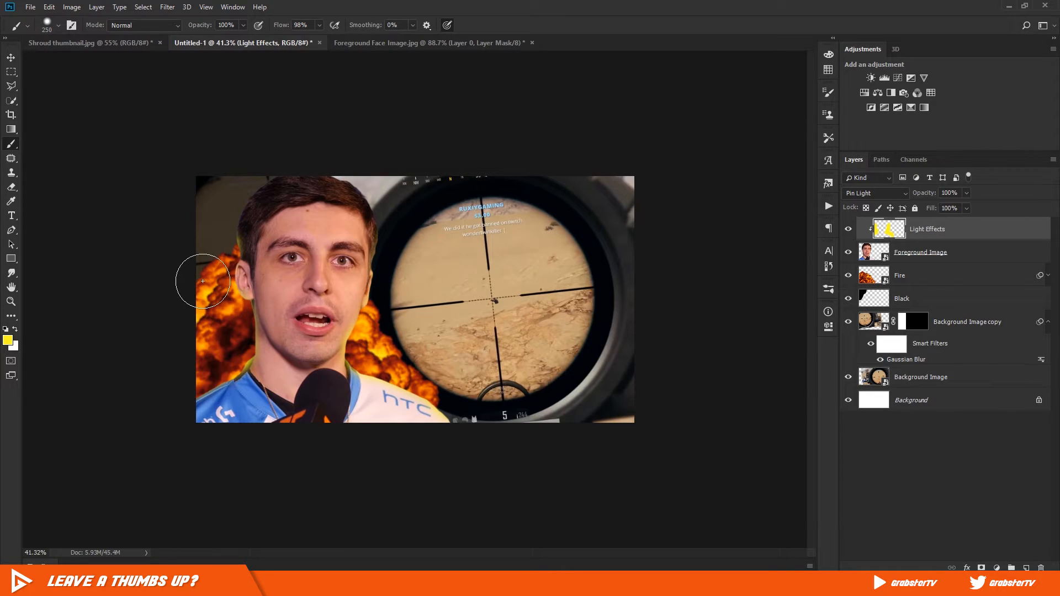
mouse_move(339, 340)
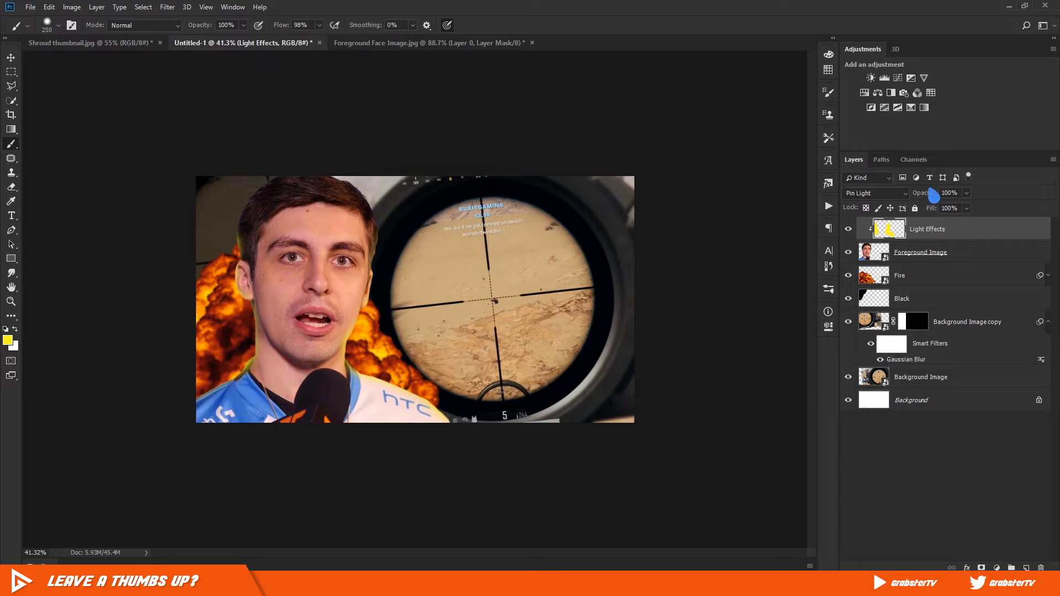
triple_click(947, 193)
type("90")
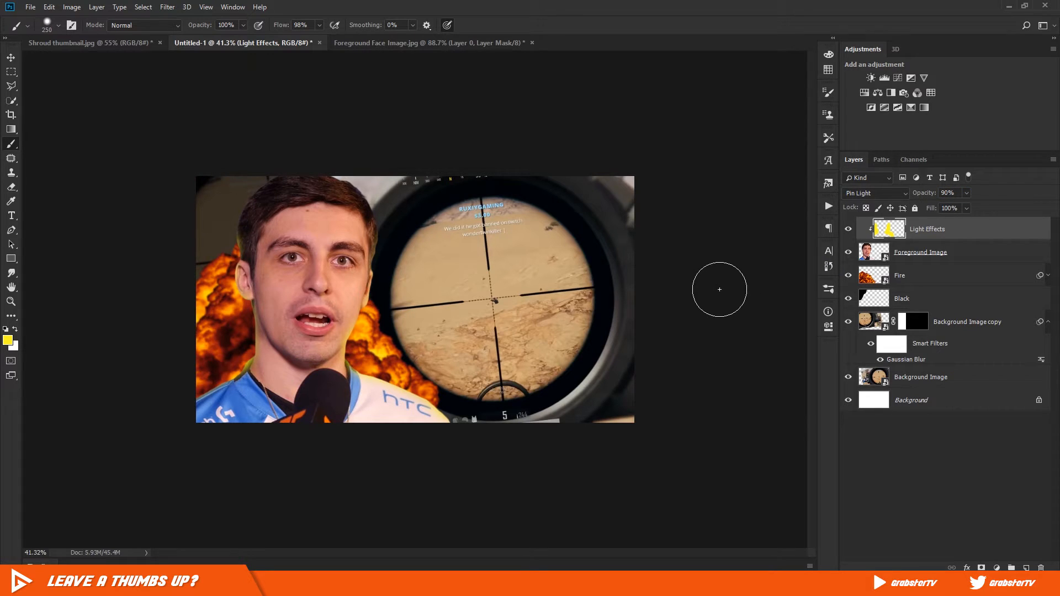
mouse_move(732, 299)
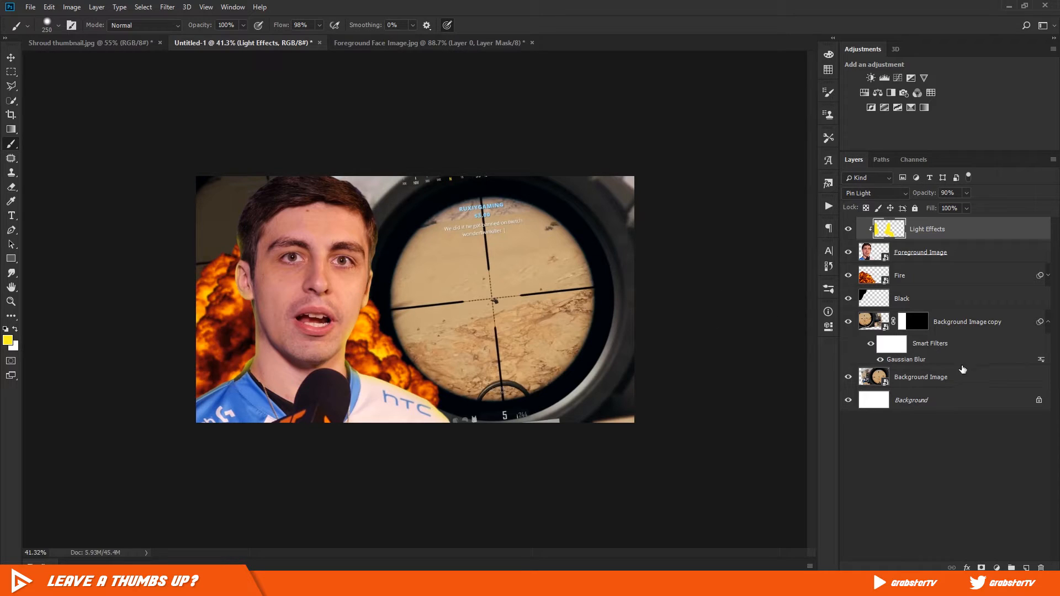
Step: Camera Raw grade Background Image: Highlights -50, Shadows +58, Clarity +60, Sharpening 51
left_click(920, 376)
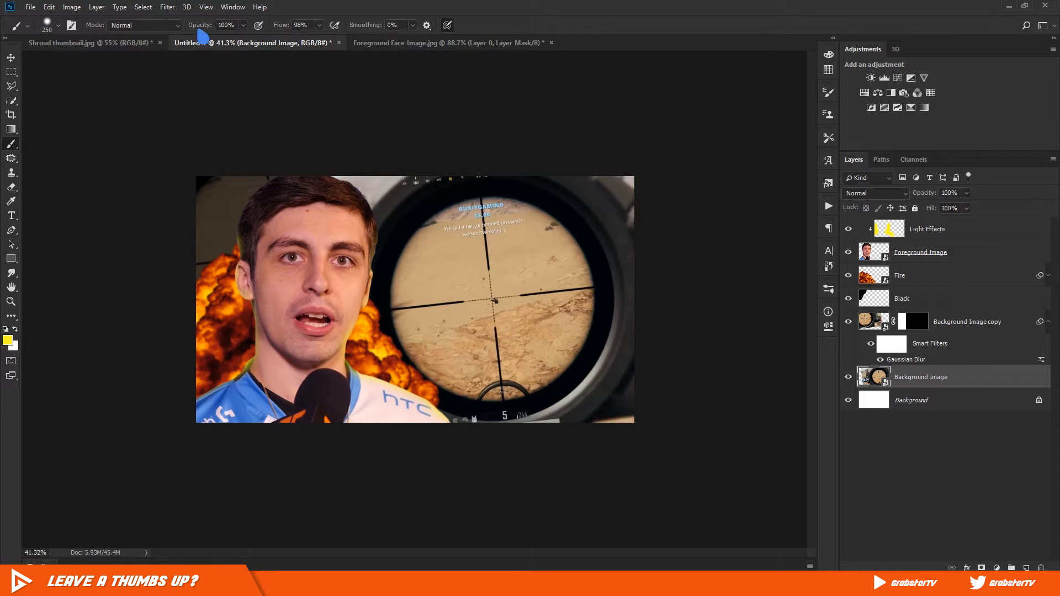
left_click(166, 7)
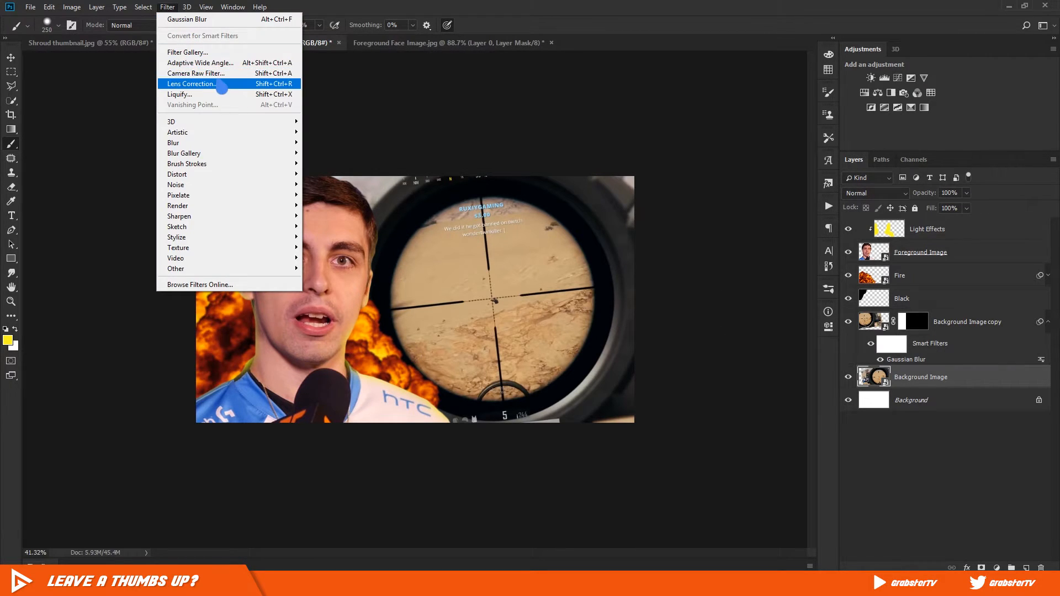
left_click(196, 73)
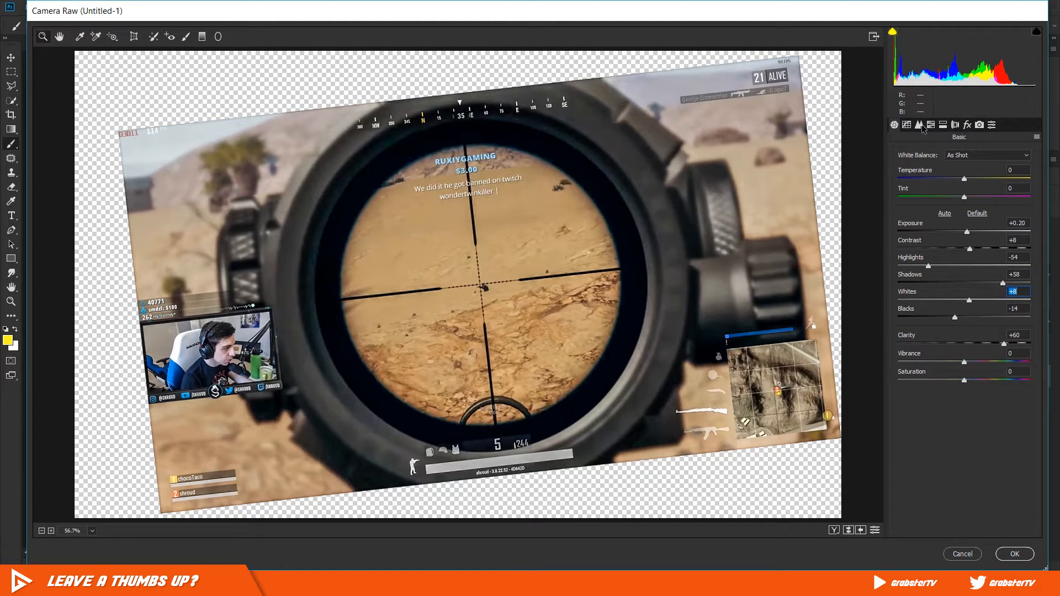
left_click(919, 124)
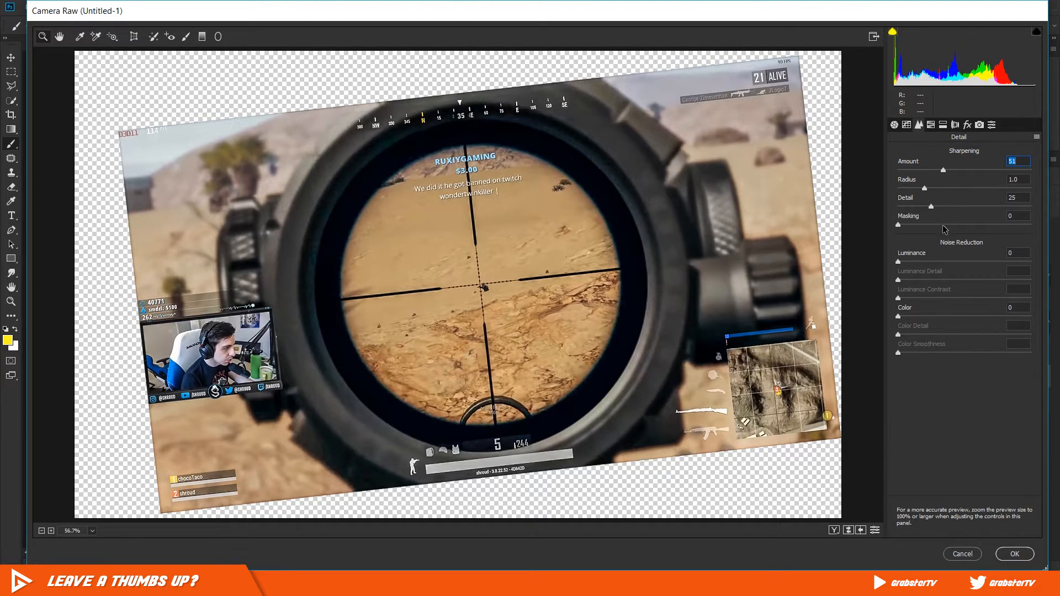
left_click(894, 124)
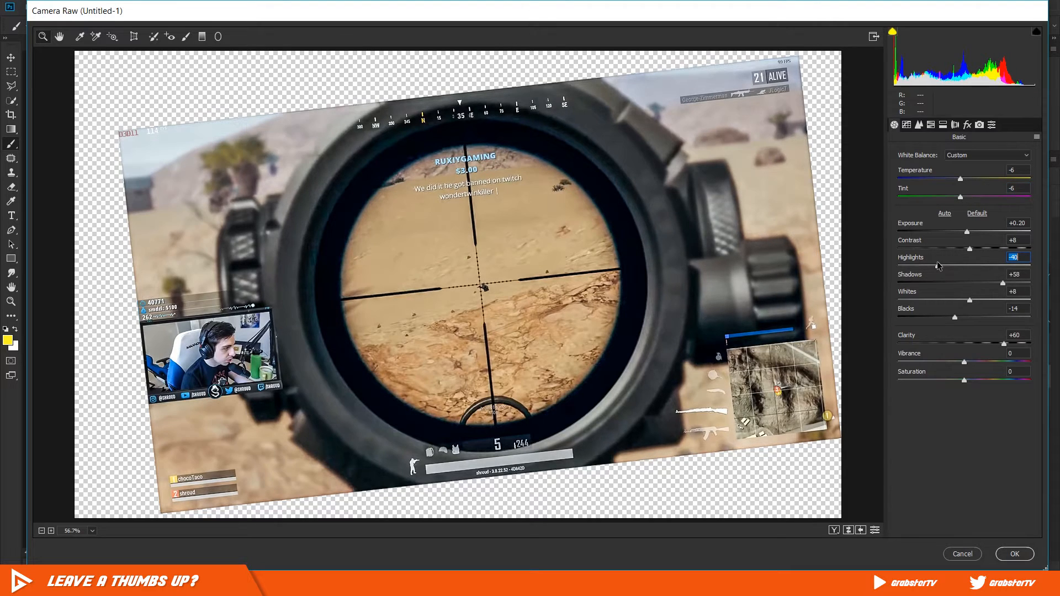
mouse_move(949, 284)
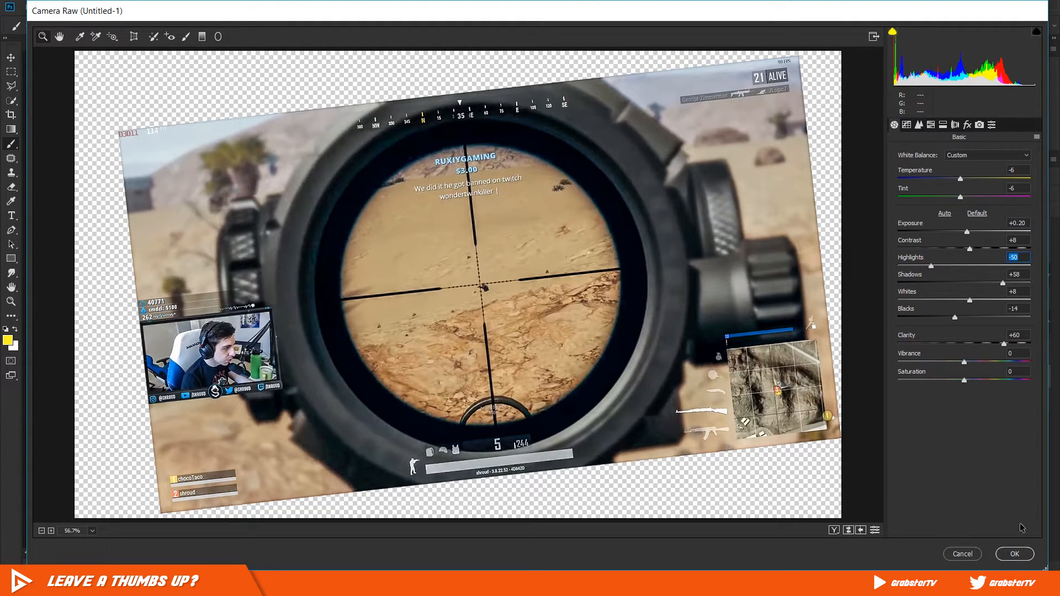
left_click(1013, 554)
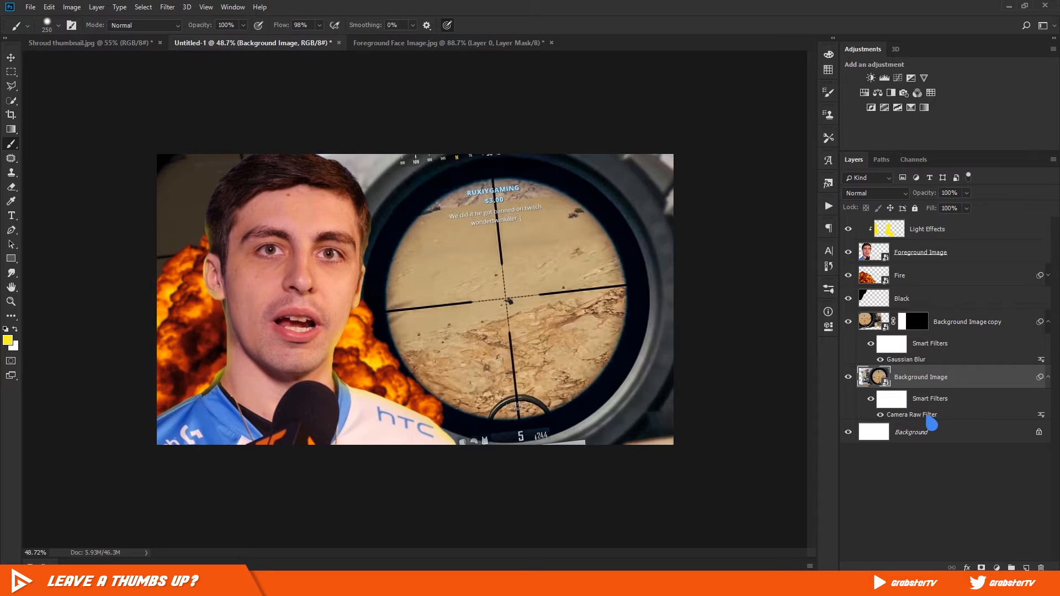
Step: Reopen the background's Camera Raw Filter and raise Clarity to +77
double_click(910, 415)
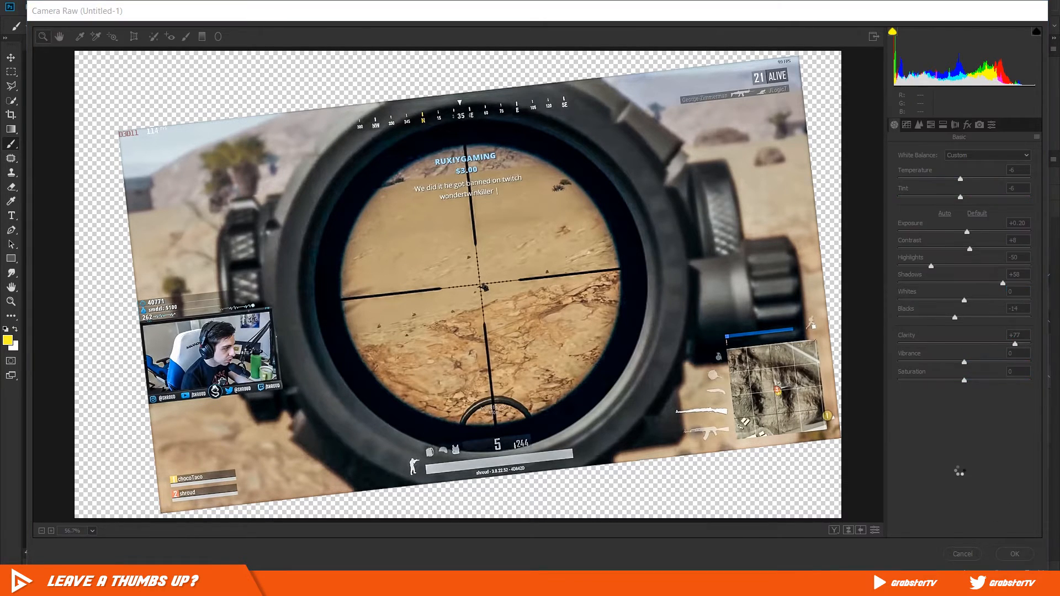
left_click(1013, 554)
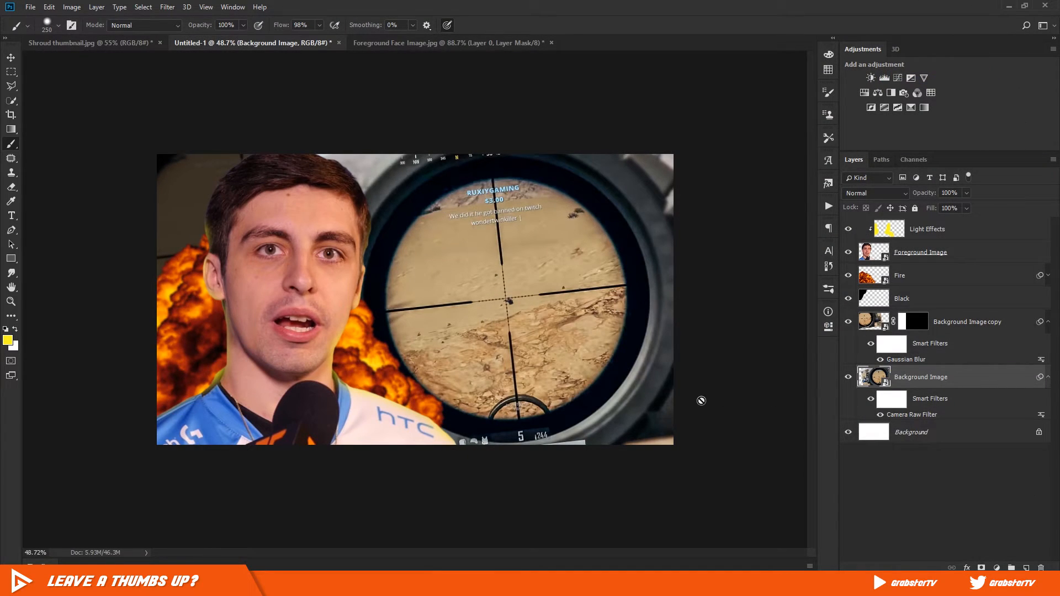
mouse_move(992, 274)
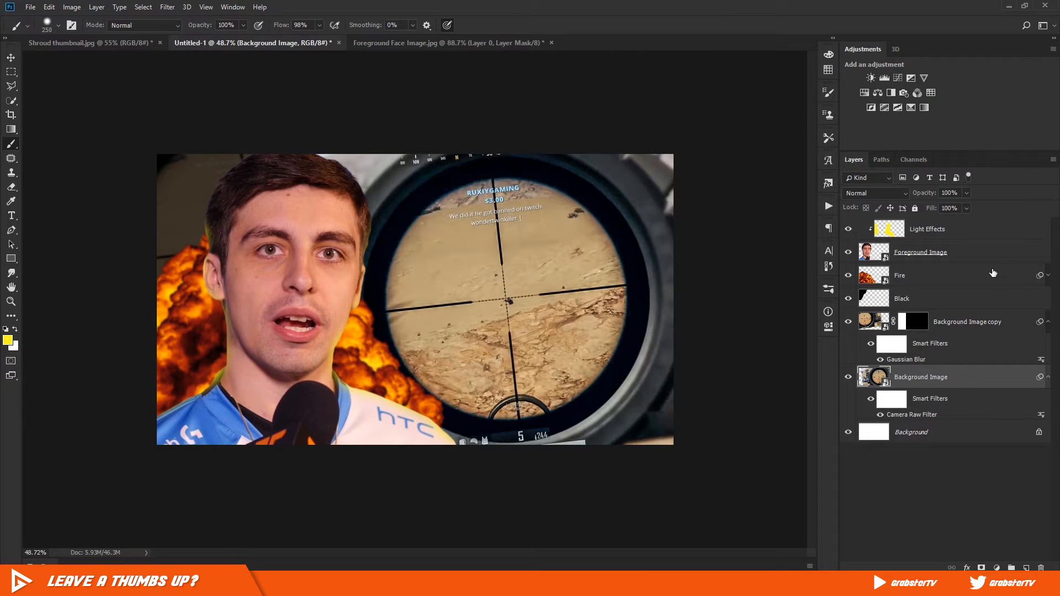
Step: Camera Raw the face: Temperature -11, Tint -18, Clarity +14, Vibrance +20, Red Saturation -17, Sharpening 21
left_click(166, 7)
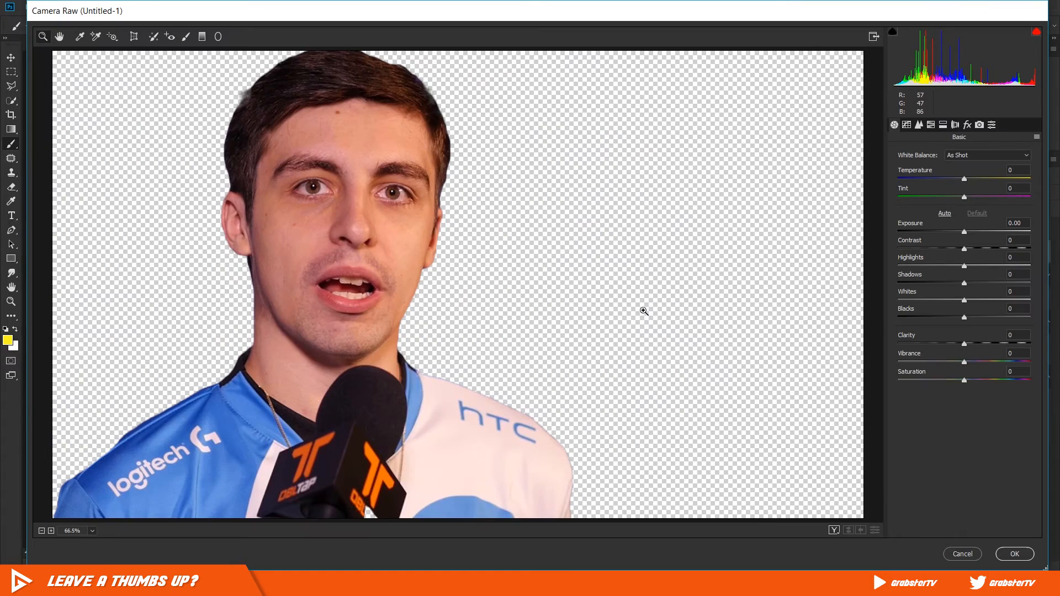
mouse_move(964, 179)
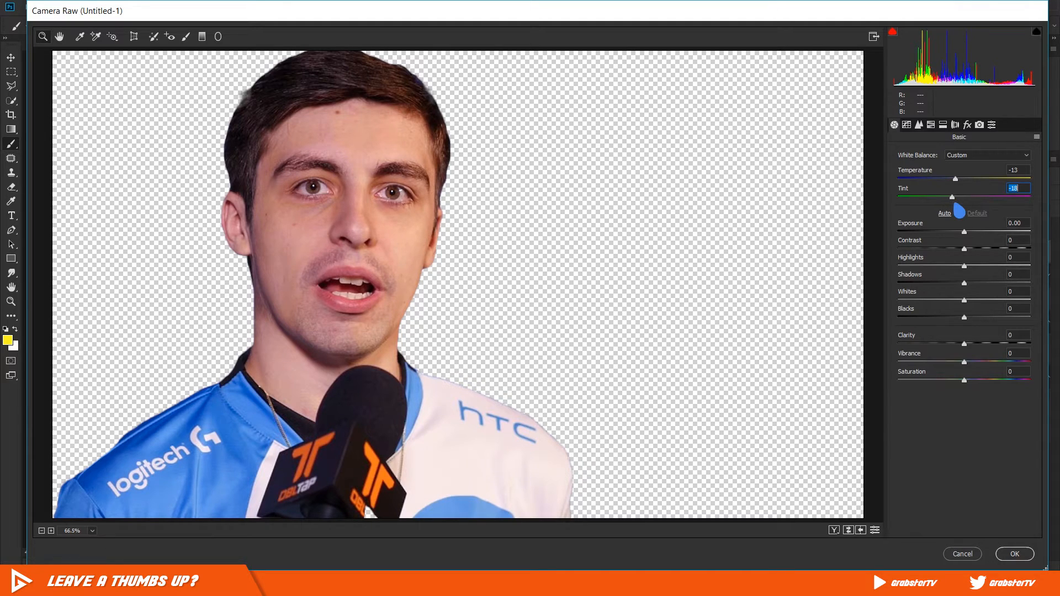
mouse_move(888, 287)
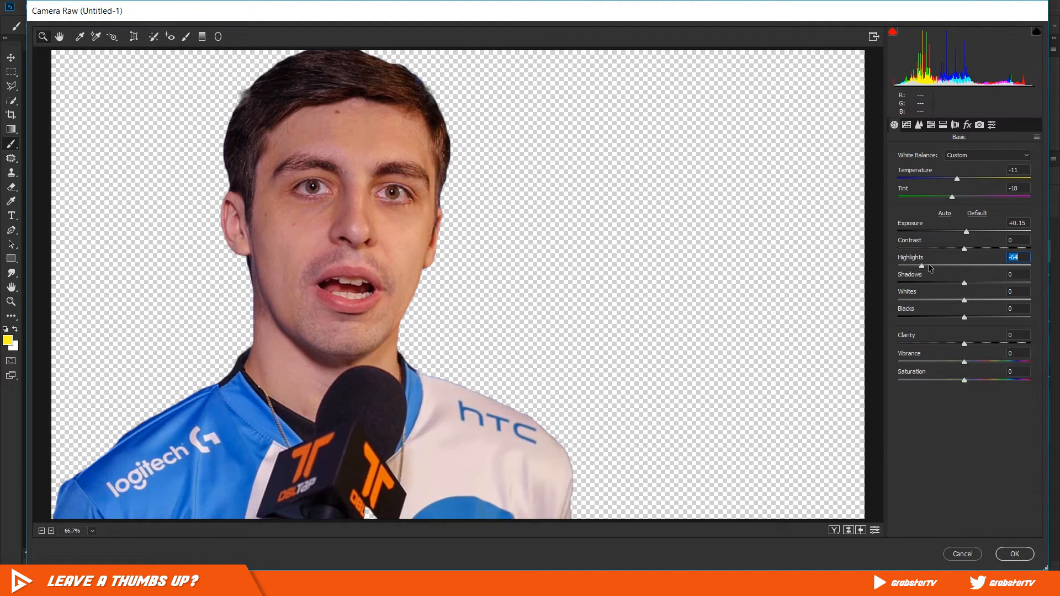
left_click(1010, 275)
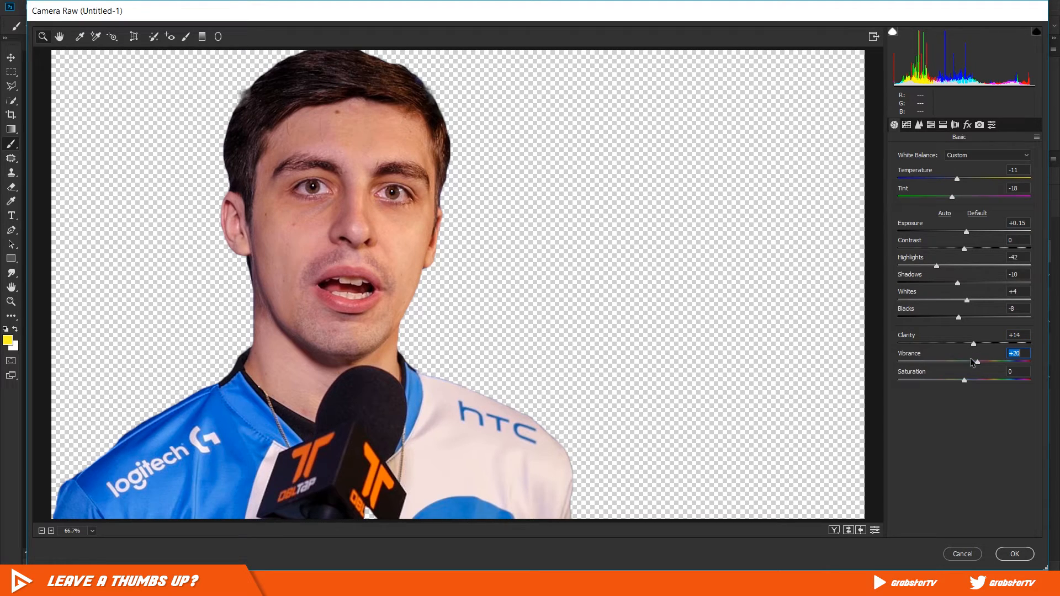
mouse_move(495, 262)
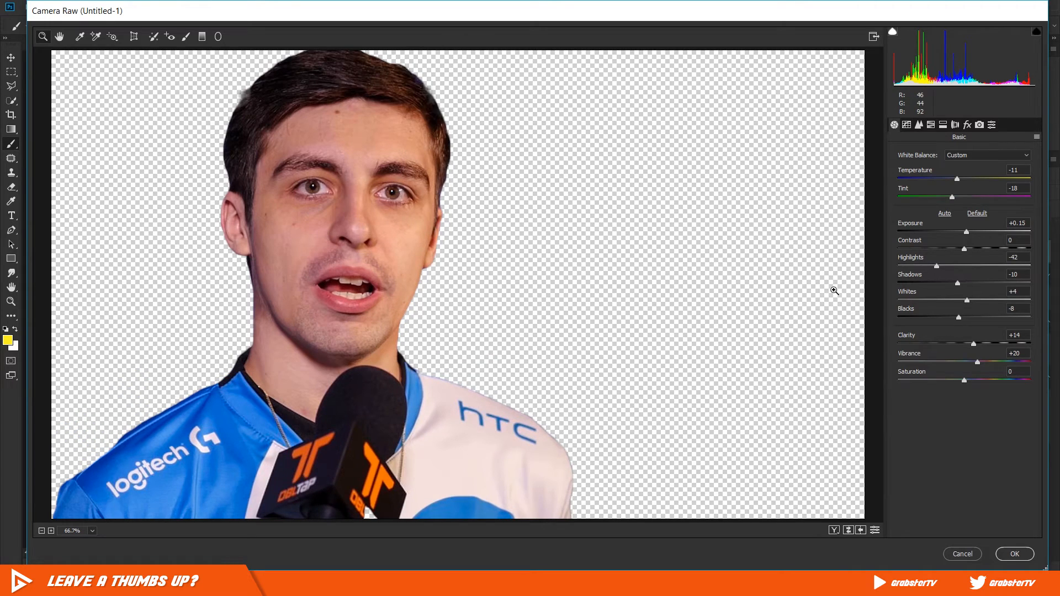
mouse_move(979, 125)
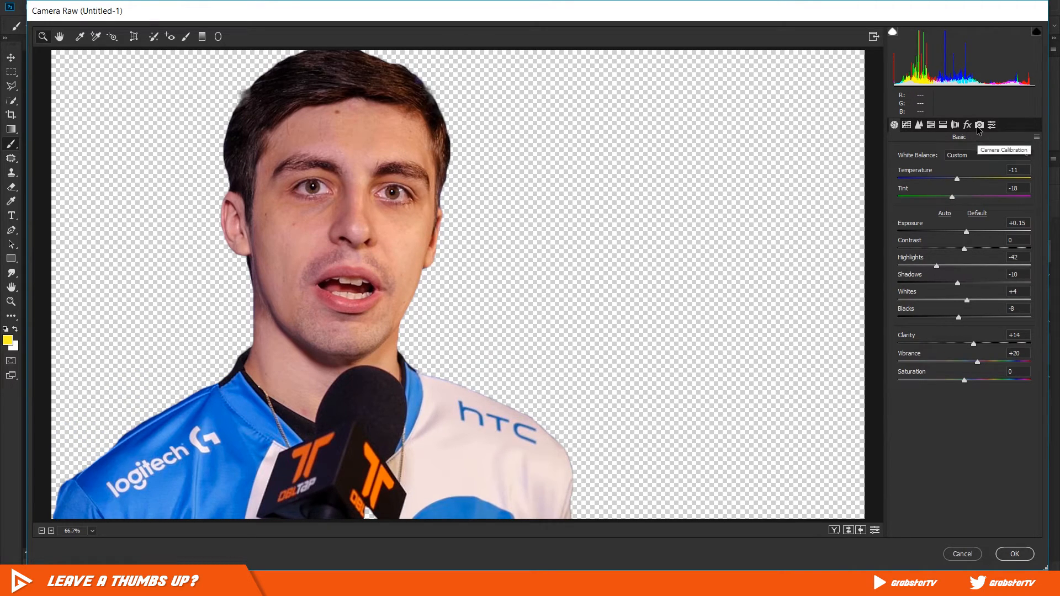
left_click(979, 124)
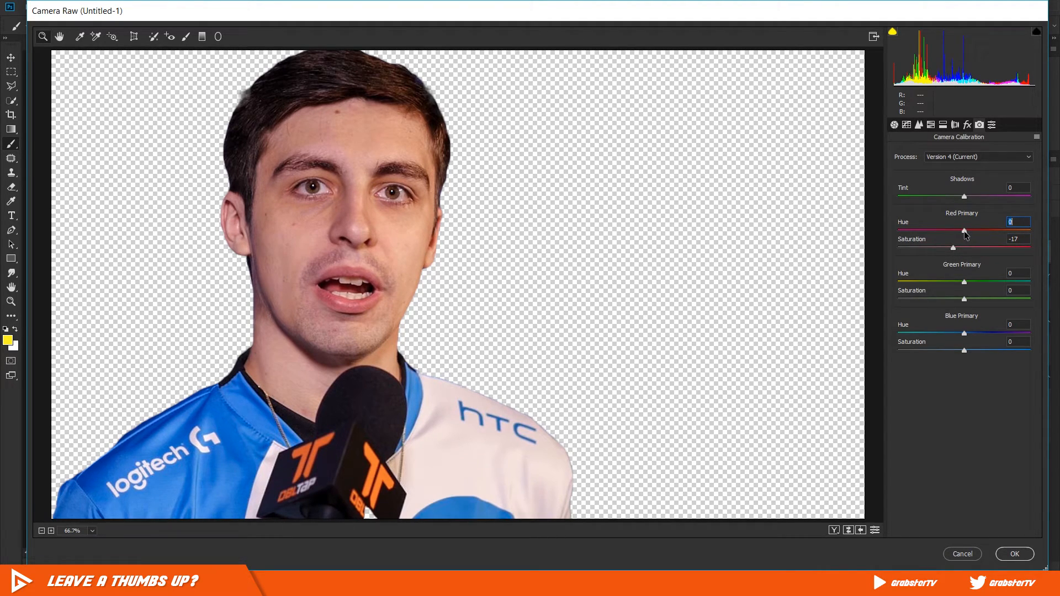
left_click(918, 124)
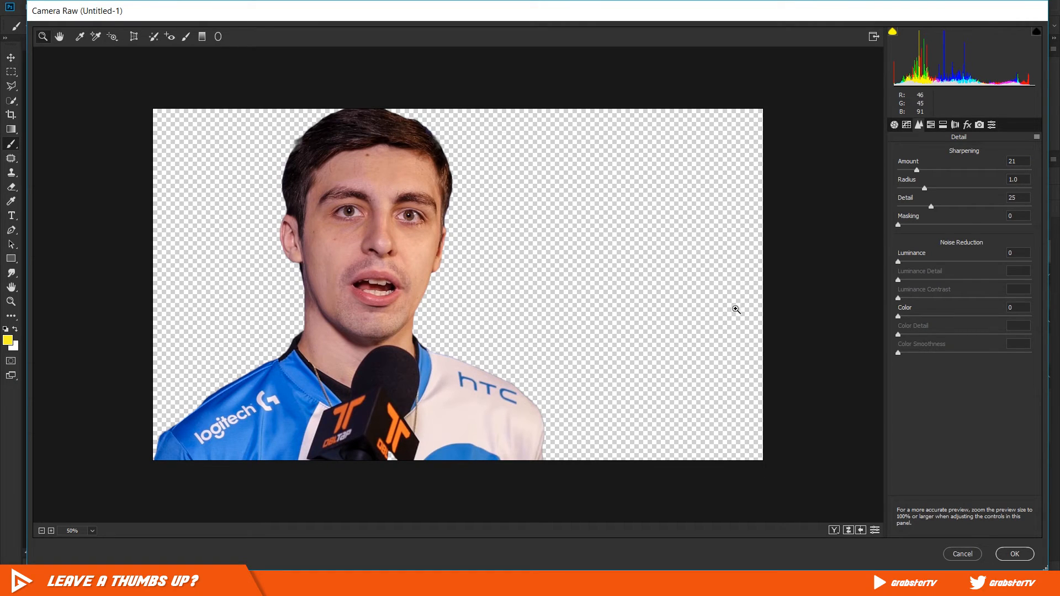
left_click(1014, 553)
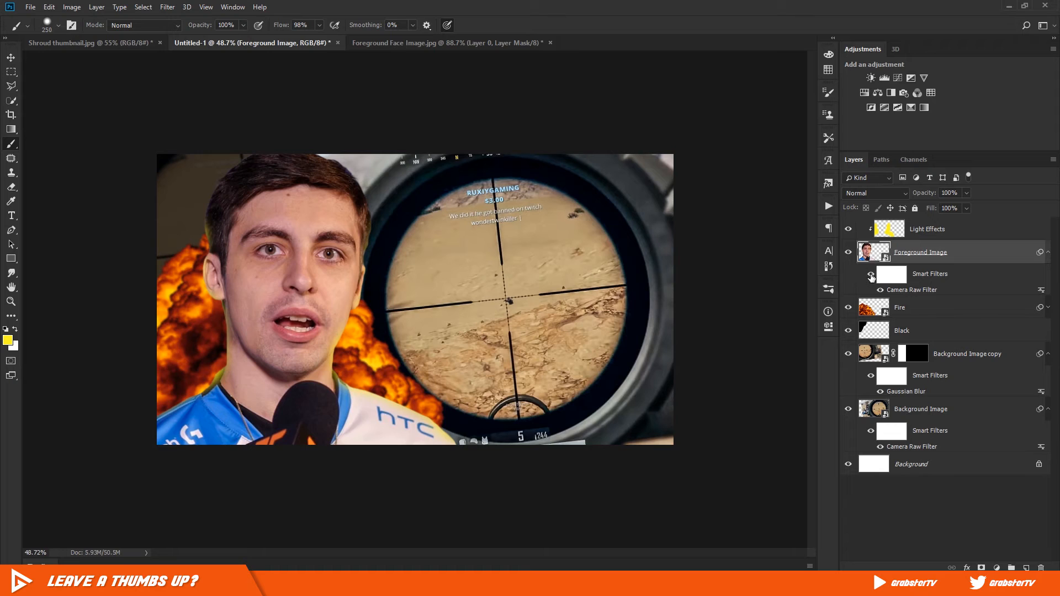
Step: Add a black Drop Shadow to Foreground Image: opacity 50%, distance 0, spread 10%, size 50 px
left_click(871, 289)
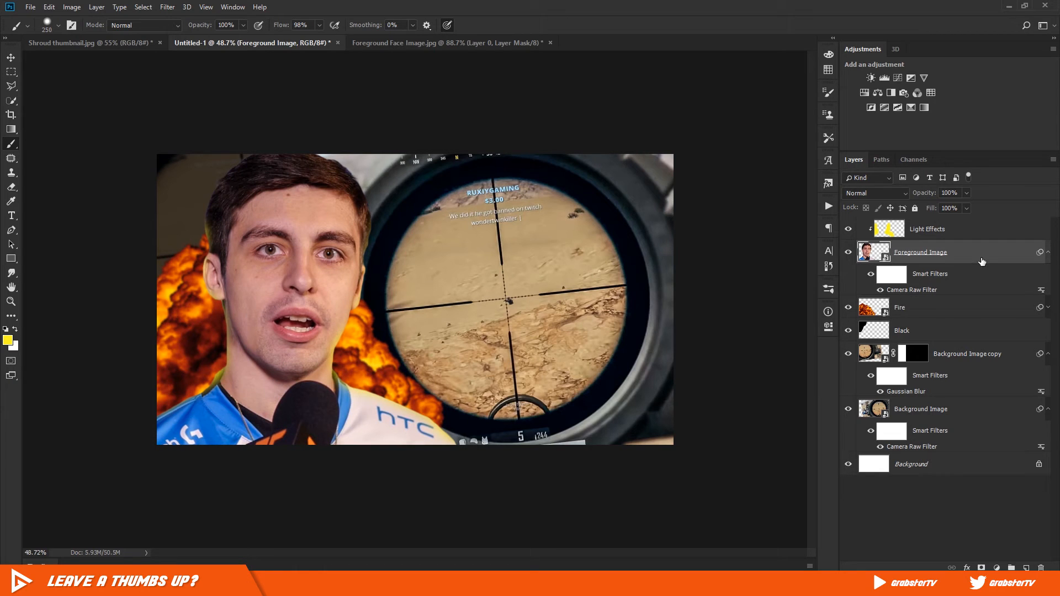
double_click(946, 252)
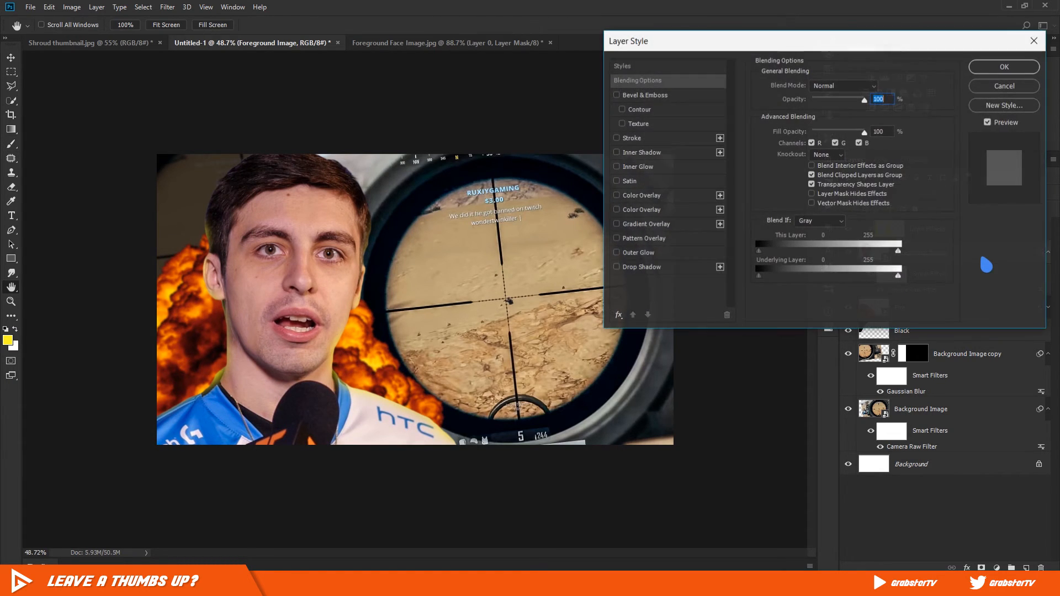
mouse_move(643, 277)
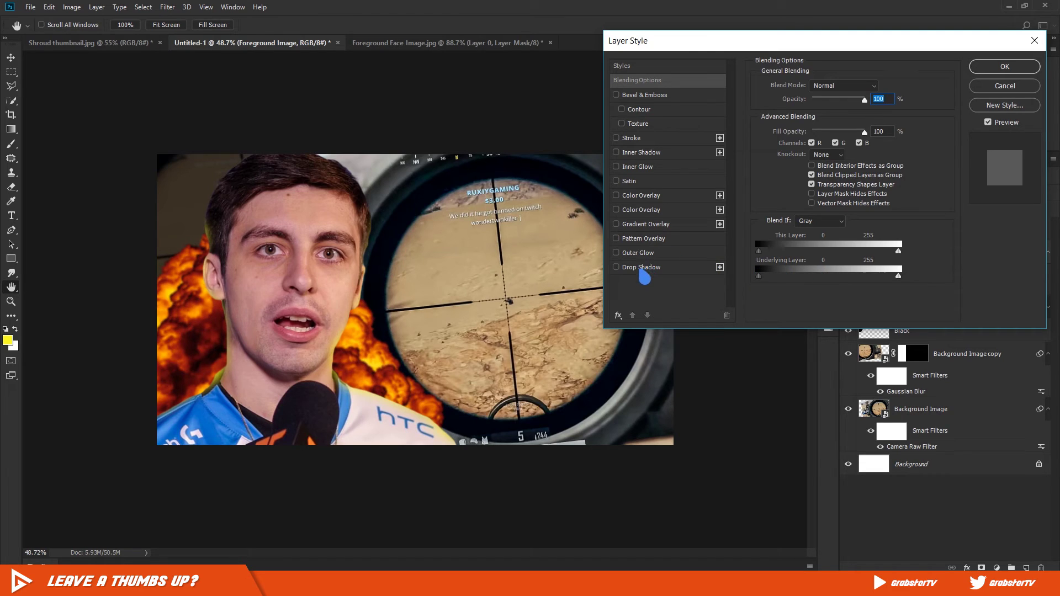
left_click(614, 267)
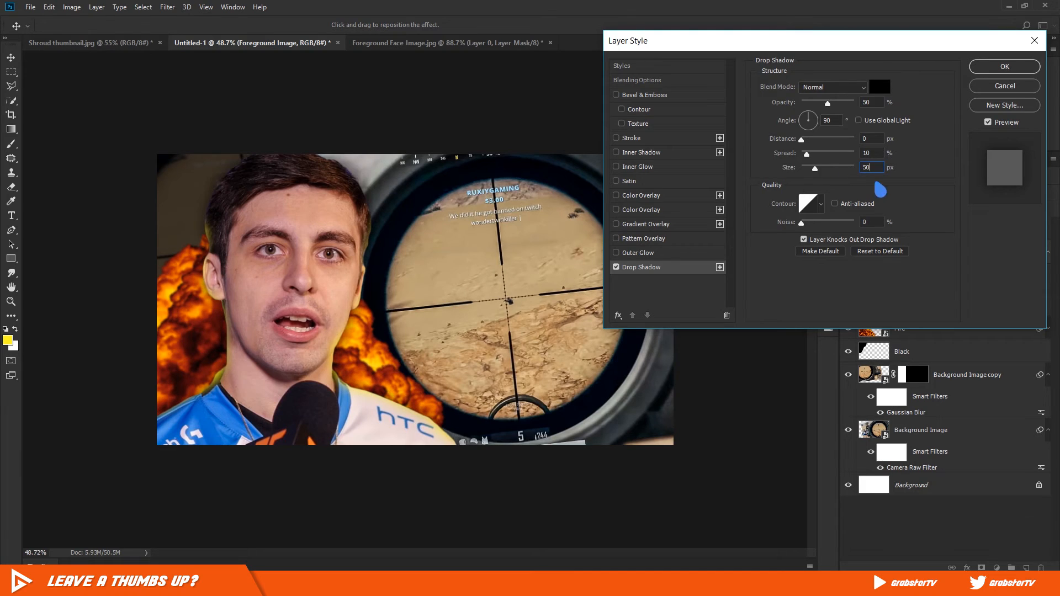
mouse_move(1020, 76)
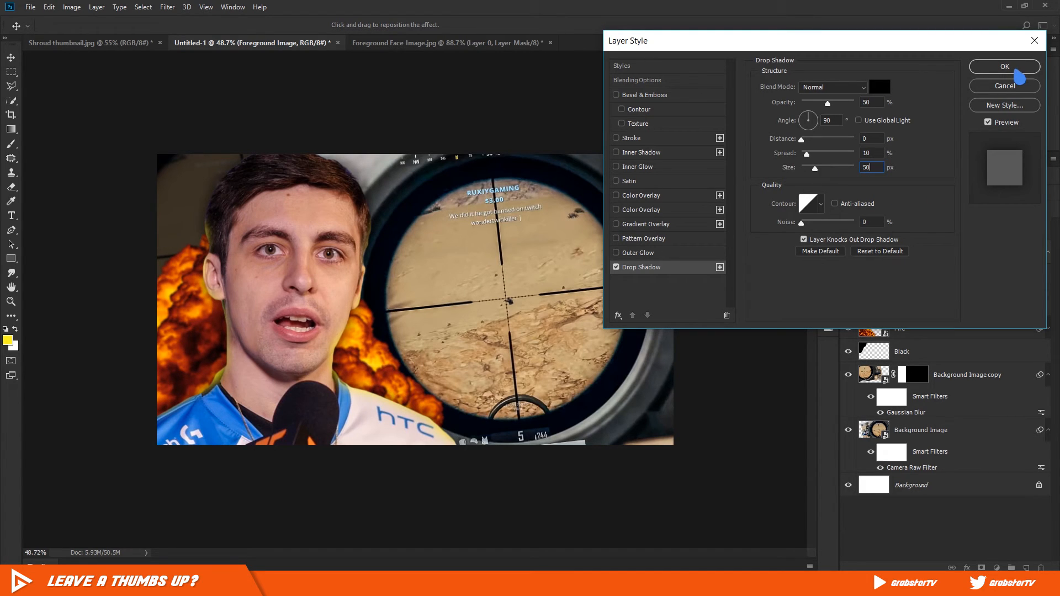
Step: Confirm the drop shadow and review the finished thumbnail at 50% zoom
left_click(1004, 66)
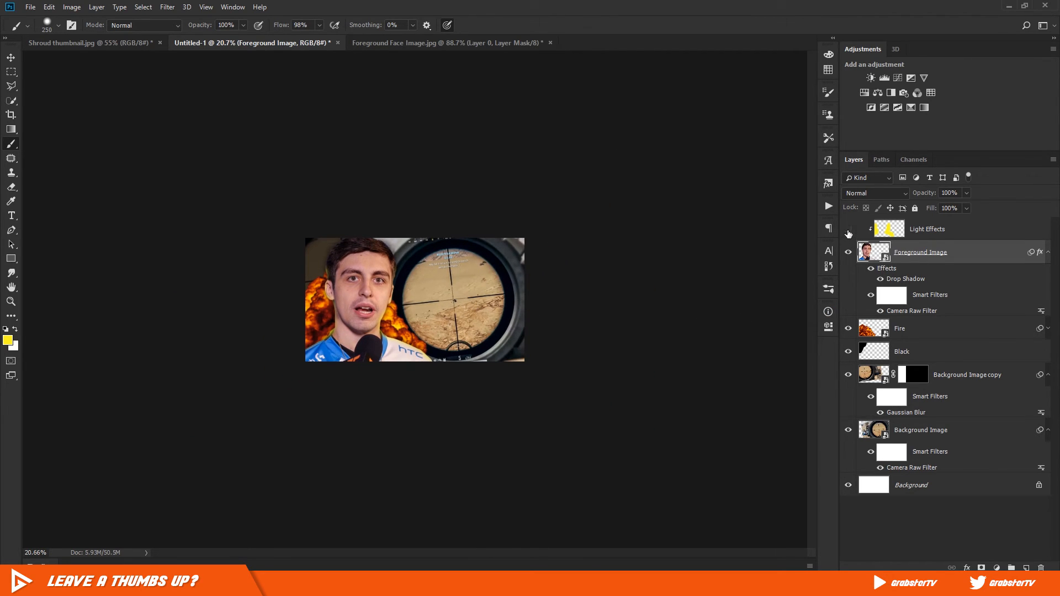
left_click(848, 329)
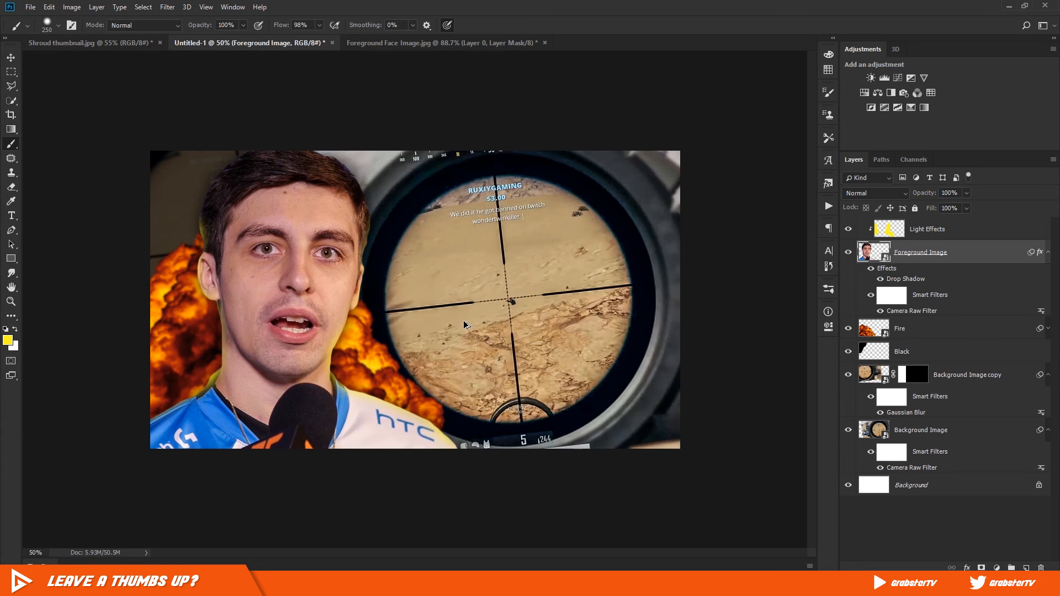
mouse_move(981, 242)
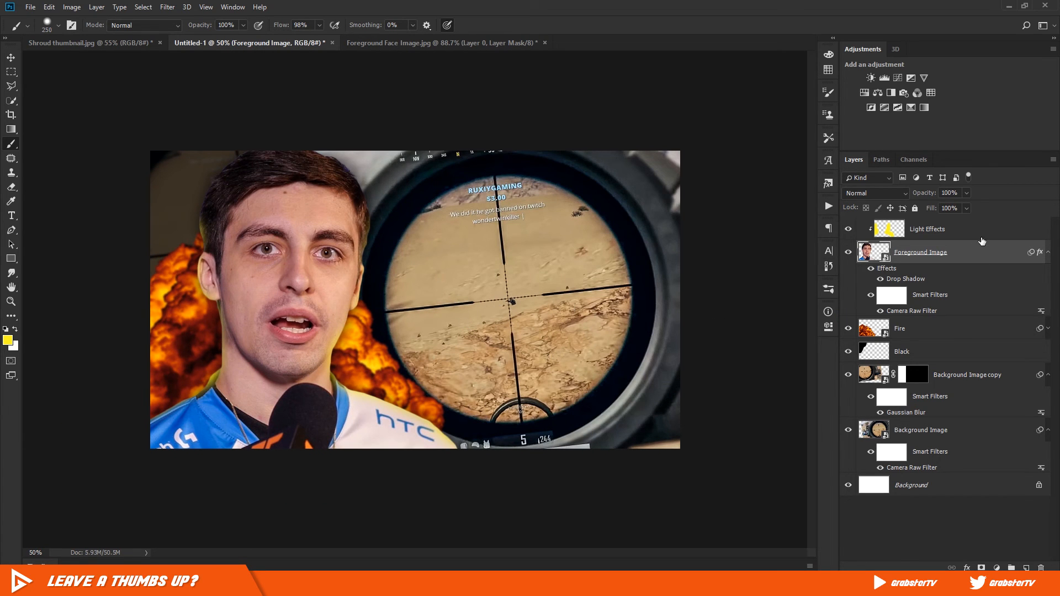